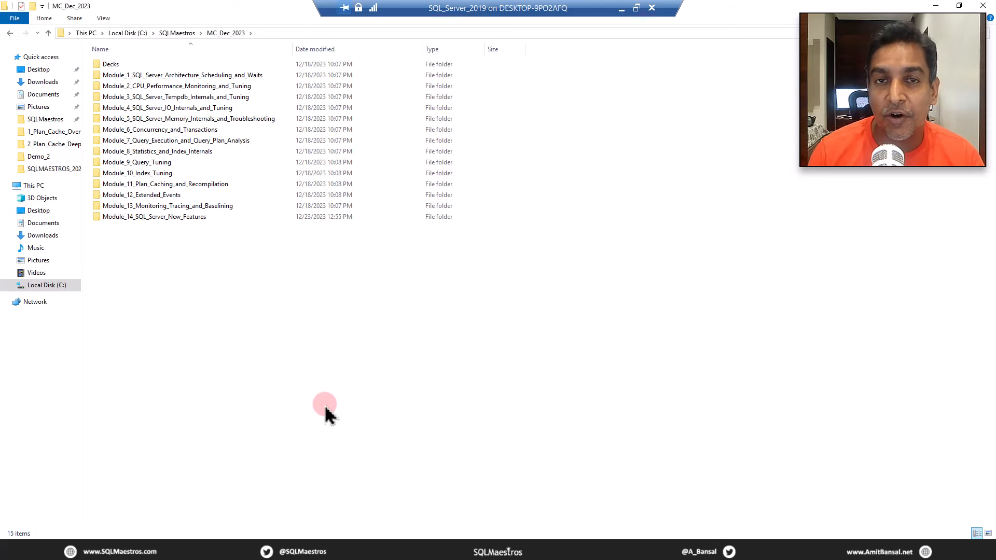
mouse_move(286, 385)
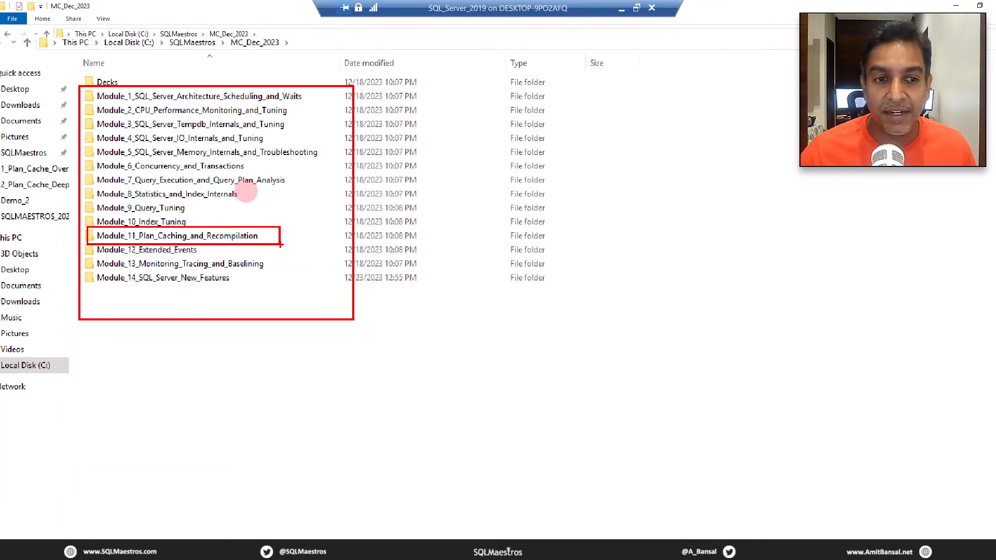
Open Module_11_Plan_Caching_and_Recompilation, then its 5_Plan_Cache_Memory_Impact subfolder.
click(165, 184)
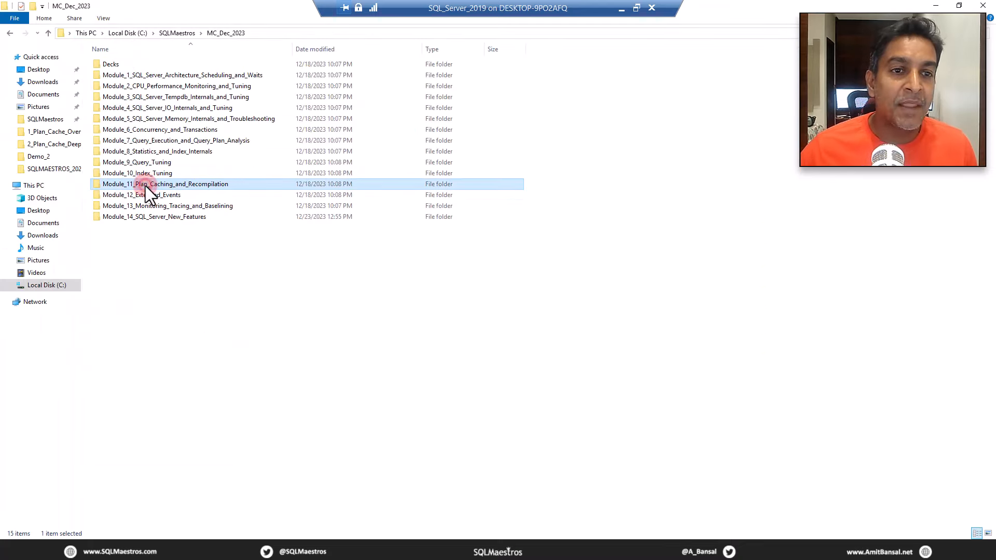
double_click(164, 183)
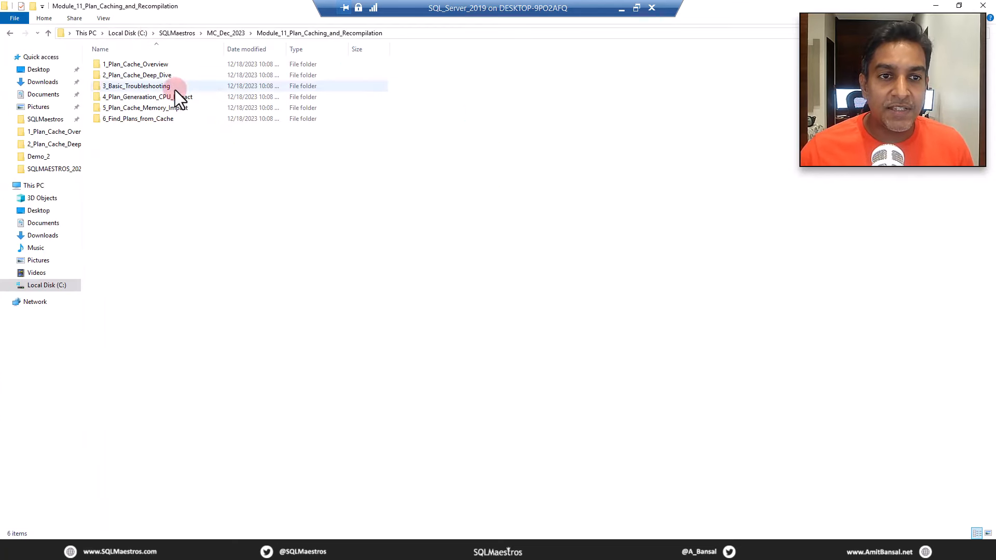
double_click(144, 107)
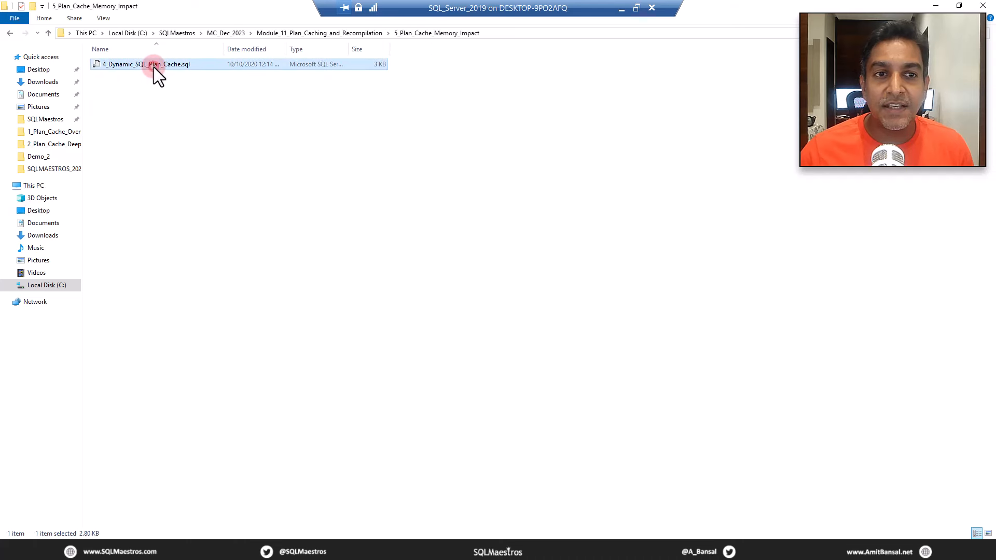
mouse_move(314, 394)
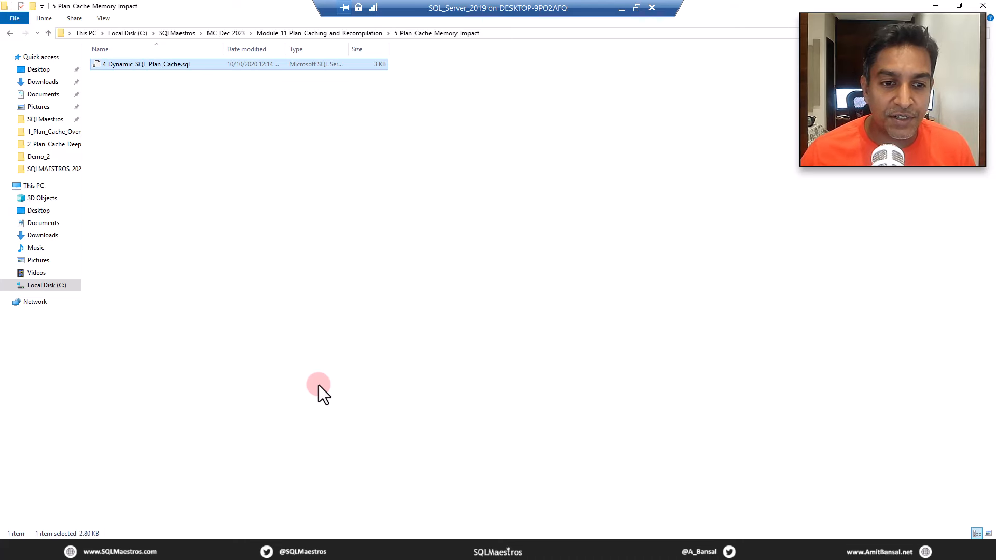
mouse_move(181, 508)
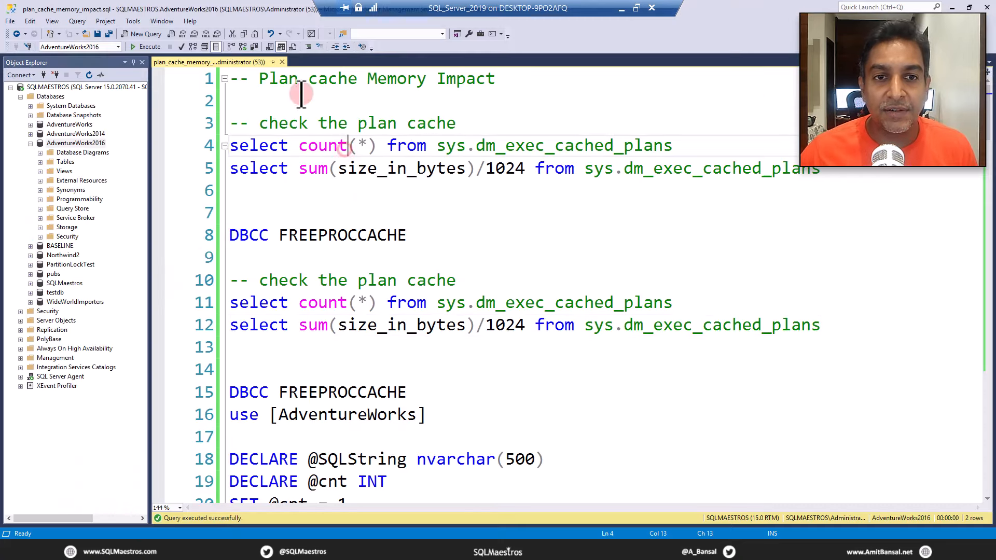
click(546, 100)
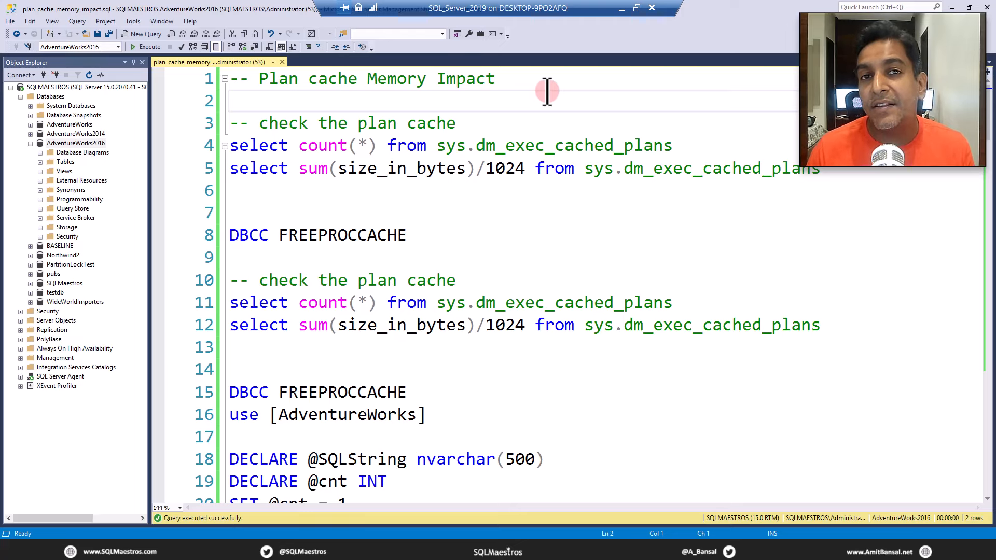
click(232, 100)
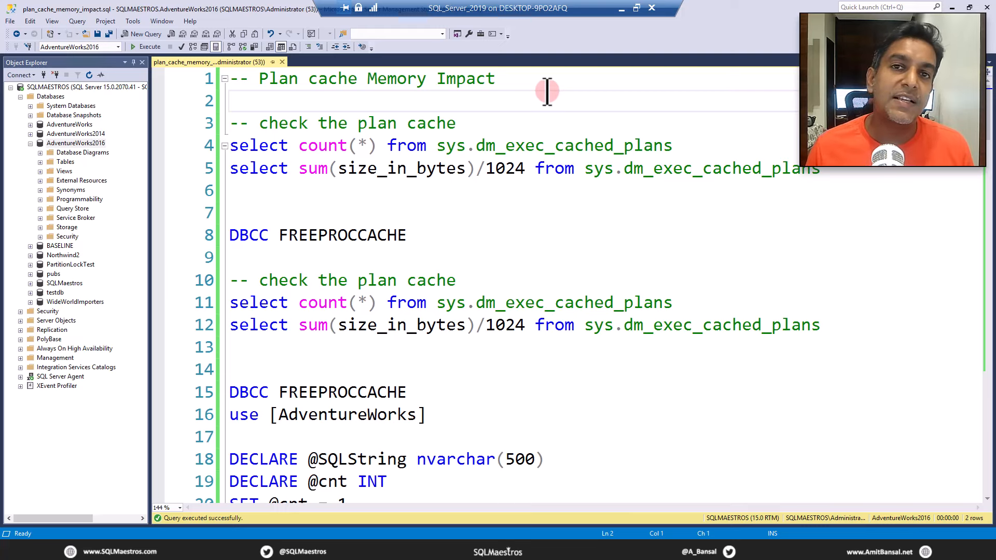
mouse_move(79, 492)
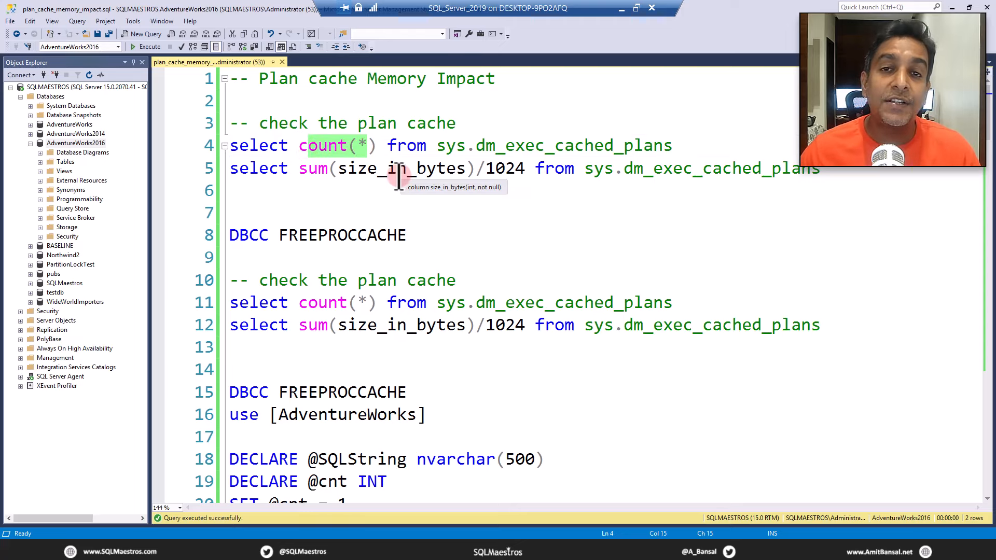
Select the 'check the plan cache' comment and both SELECT statements on lines 3–5.
click(819, 168)
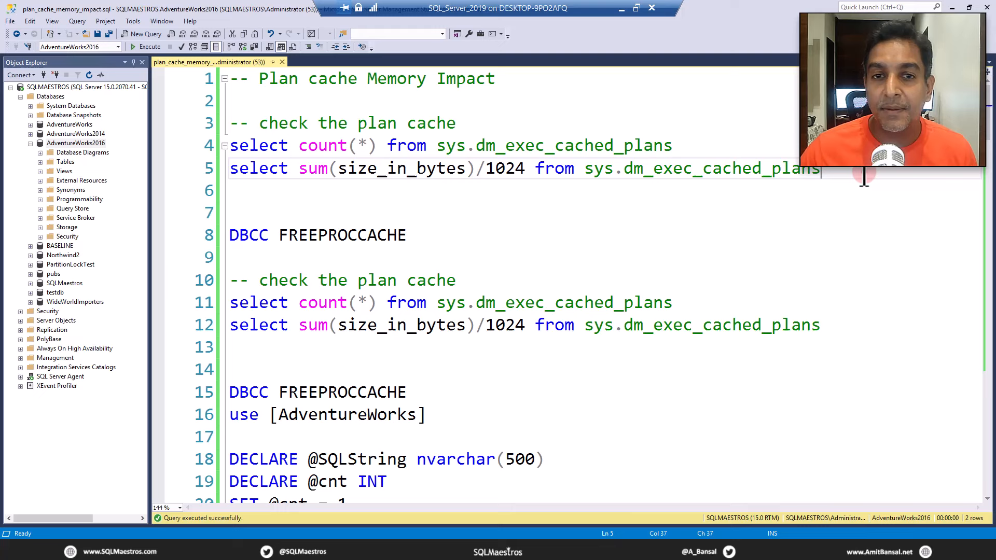
drag(820, 168, 230, 122)
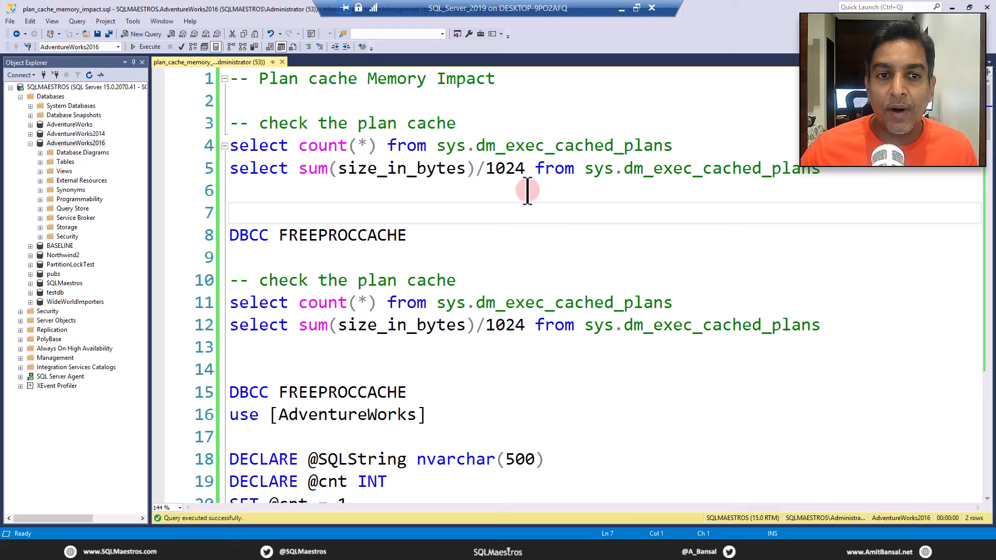
double_click(402, 168)
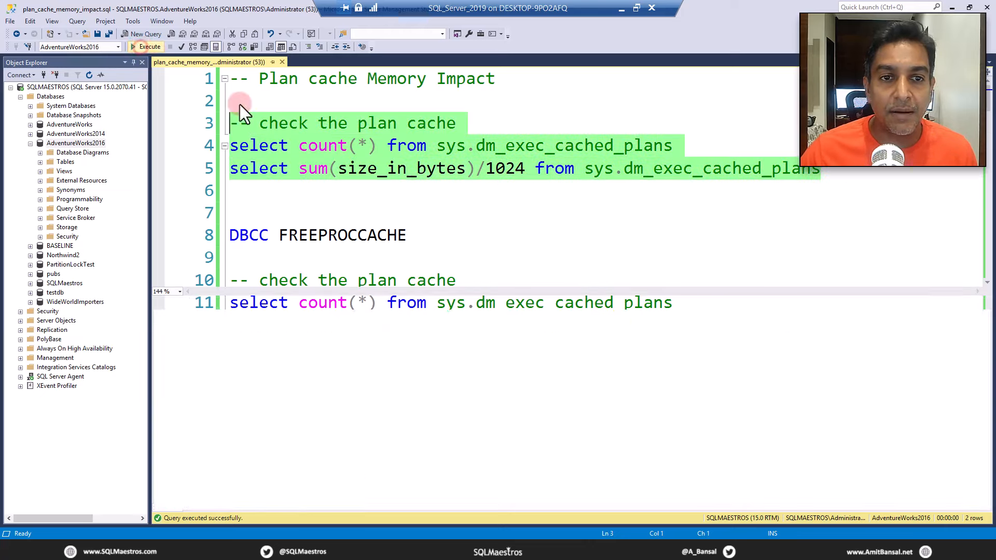
Run the count and size queries, showing 1884 cached plans totalling 291656 KB.
click(150, 46)
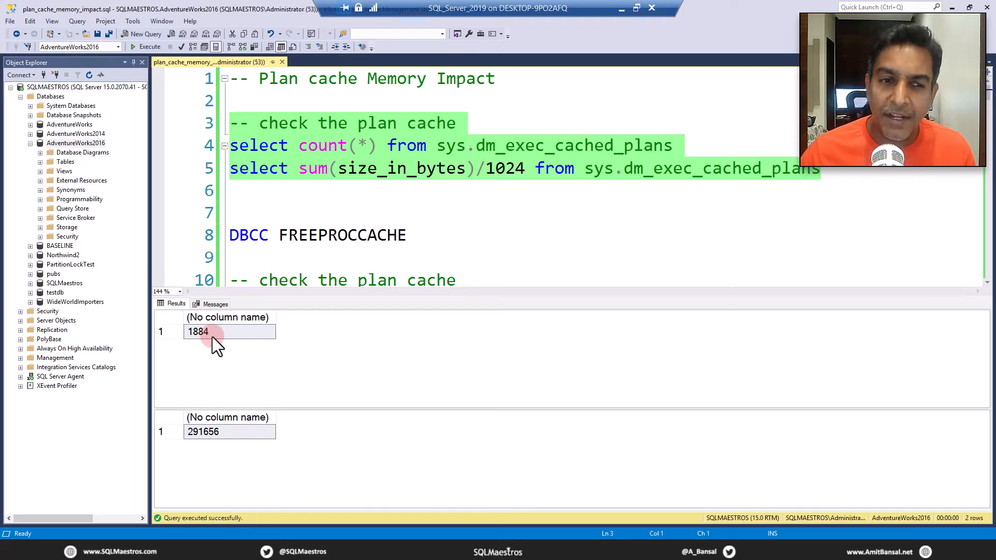
click(228, 432)
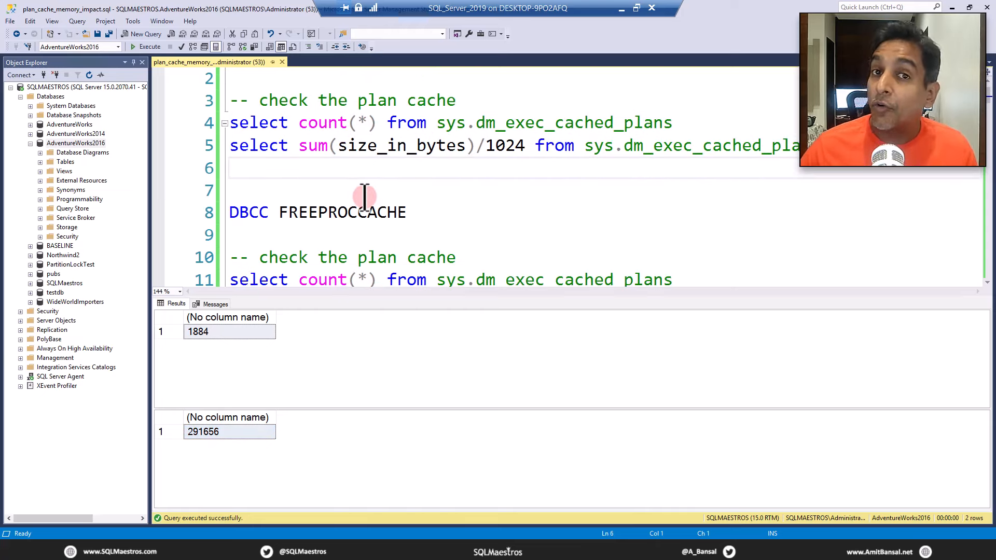
click(198, 330)
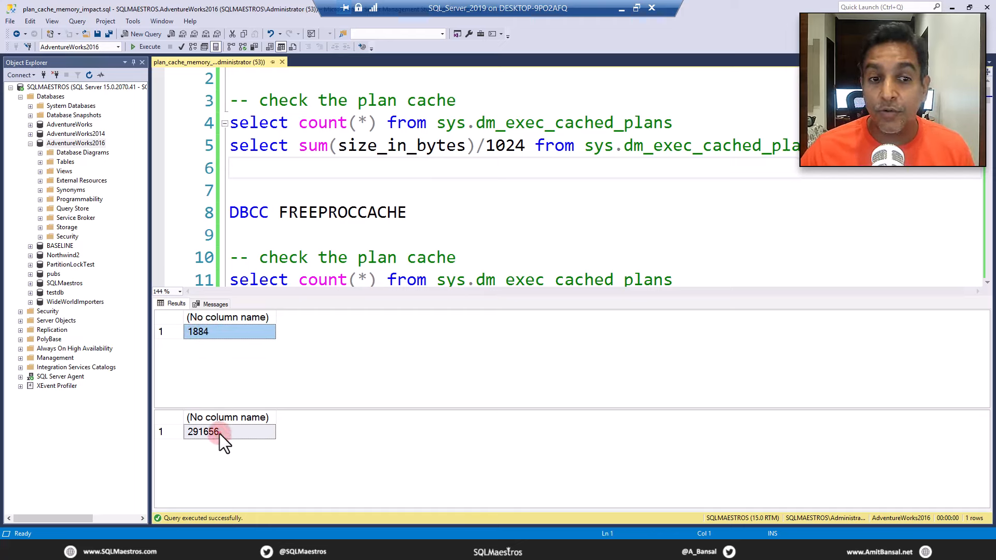
click(229, 432)
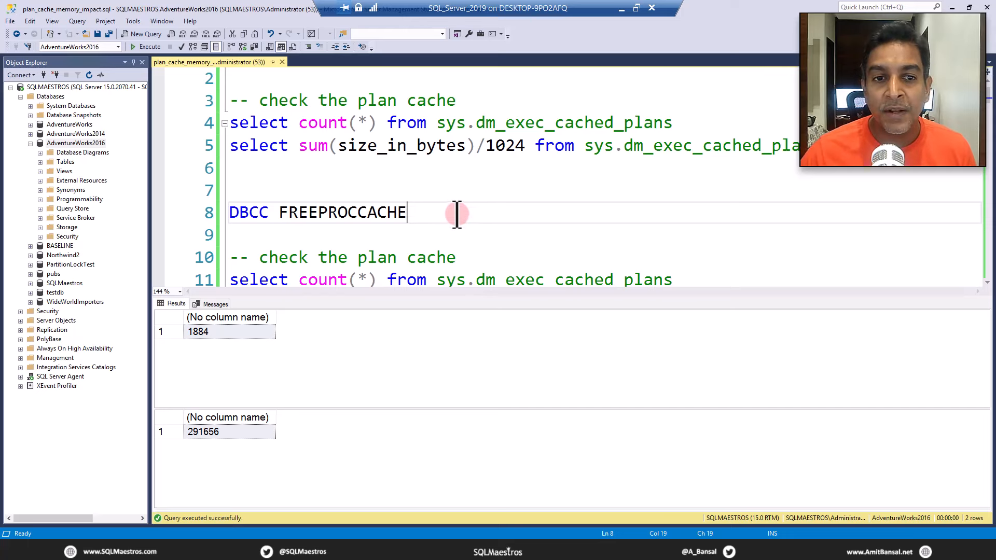
Select the DBCC FREEPROCCACHE statement to clear the entire plan cache.
drag(406, 212, 229, 212)
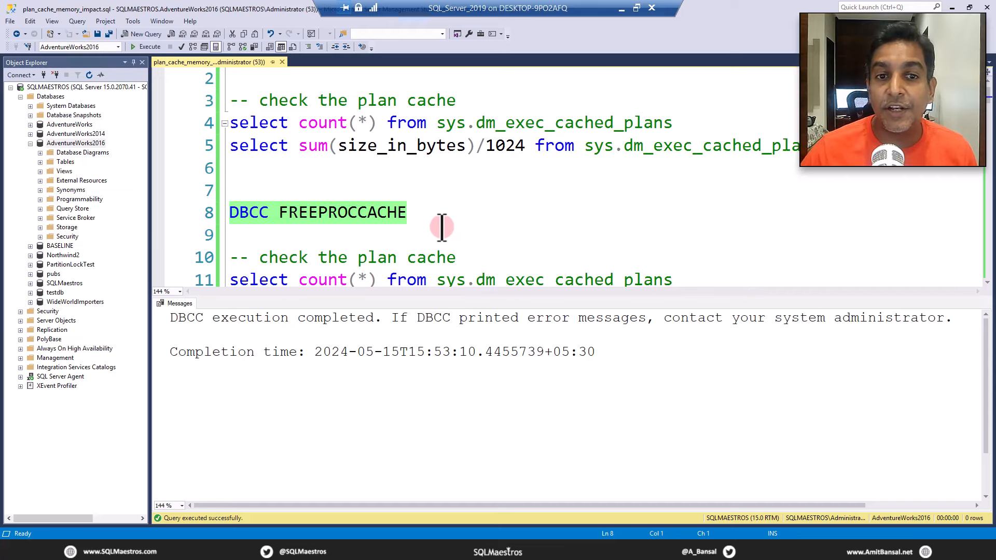
scroll(down, 3)
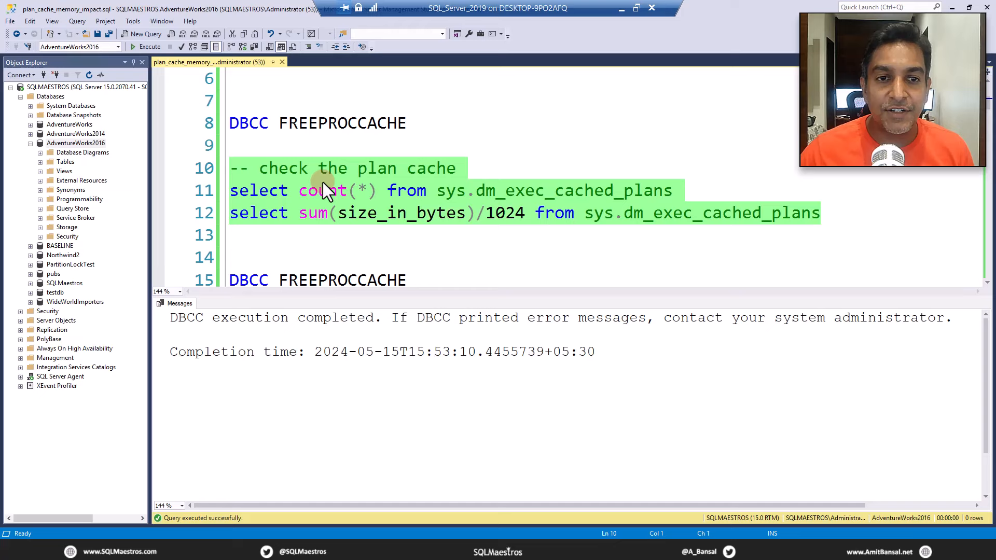
Rerun the cache check, showing 2 cached plans totalling 192 KB, then deselect.
click(146, 46)
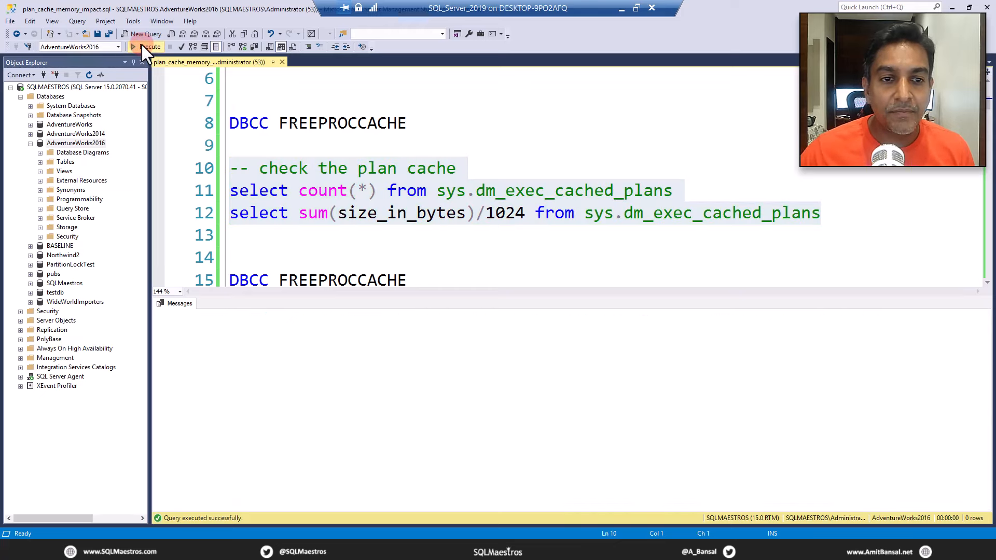
click(147, 46)
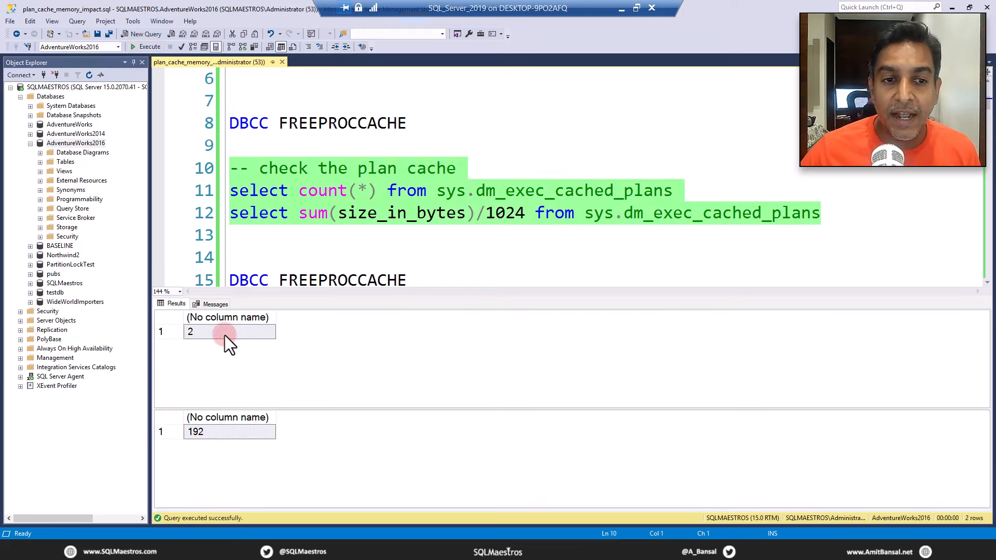
click(229, 331)
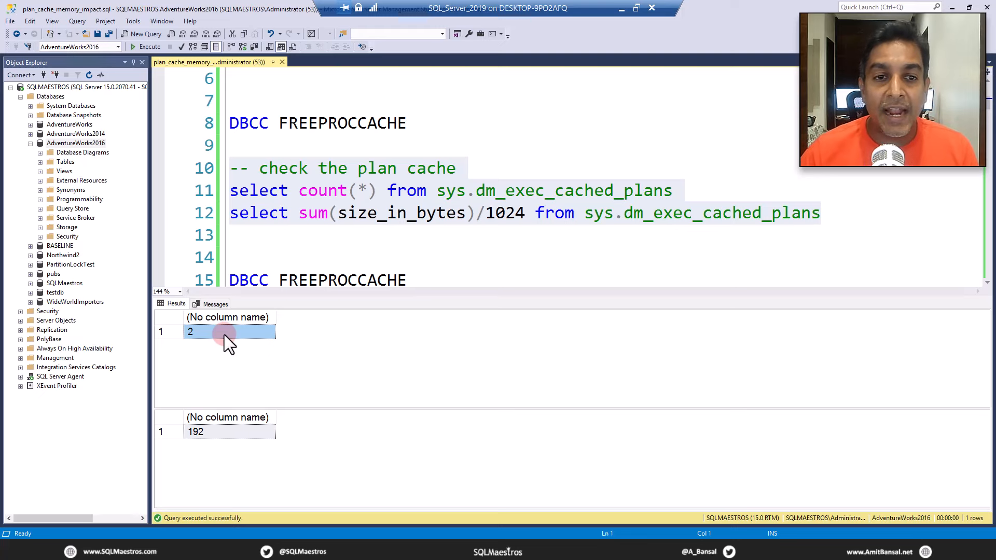
click(210, 432)
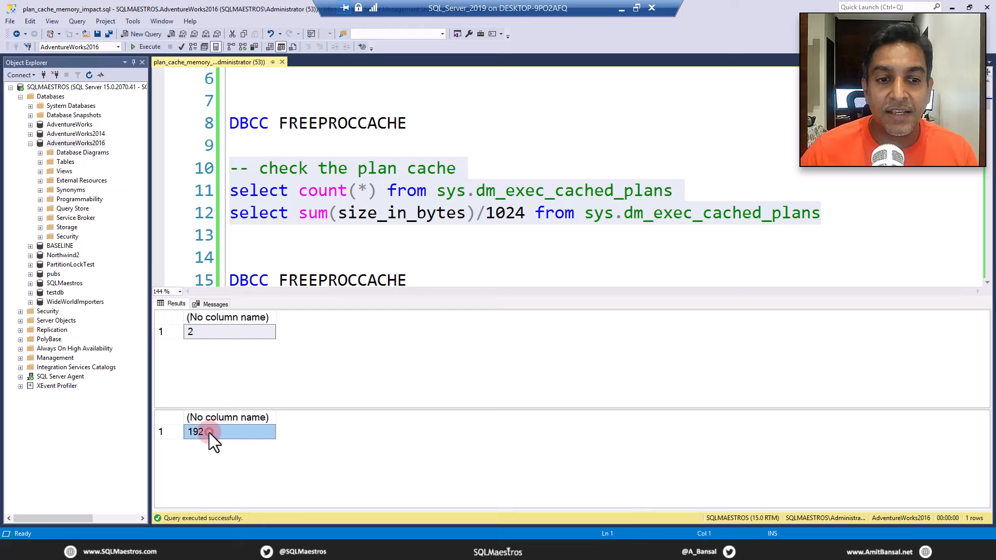
mouse_move(410, 244)
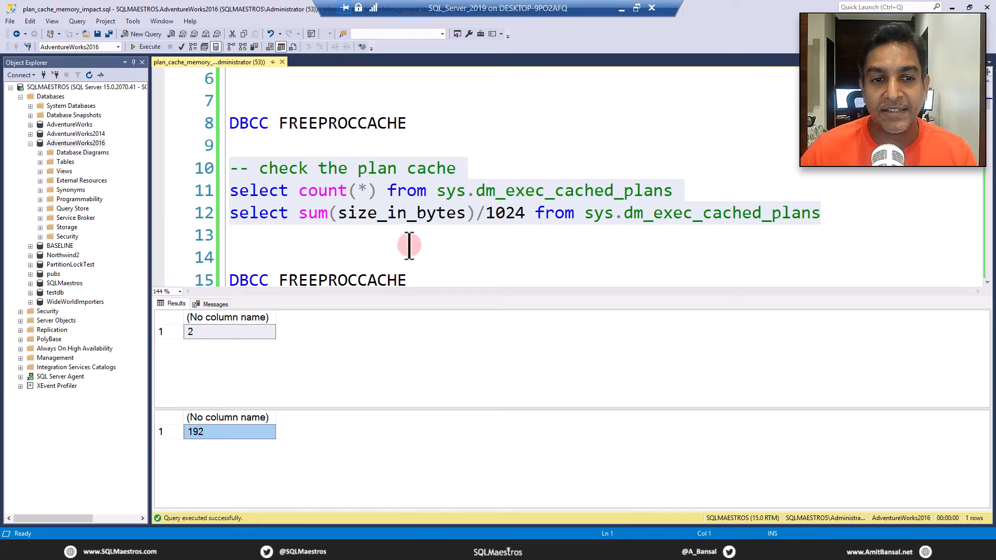
click(408, 235)
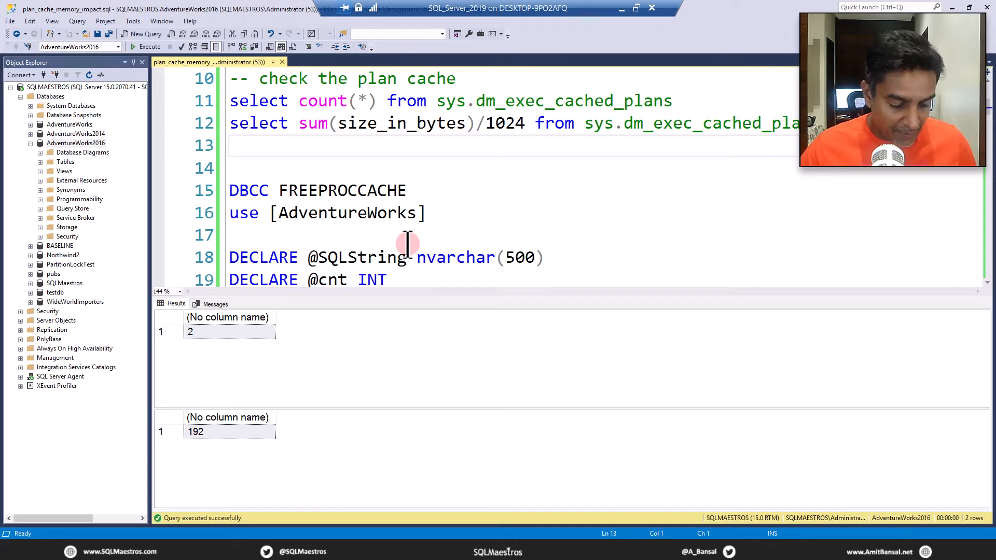
Walk through the loop's NationalIDNumber query, concatenated ManagerID and sp_executesql call.
scroll(down, 3)
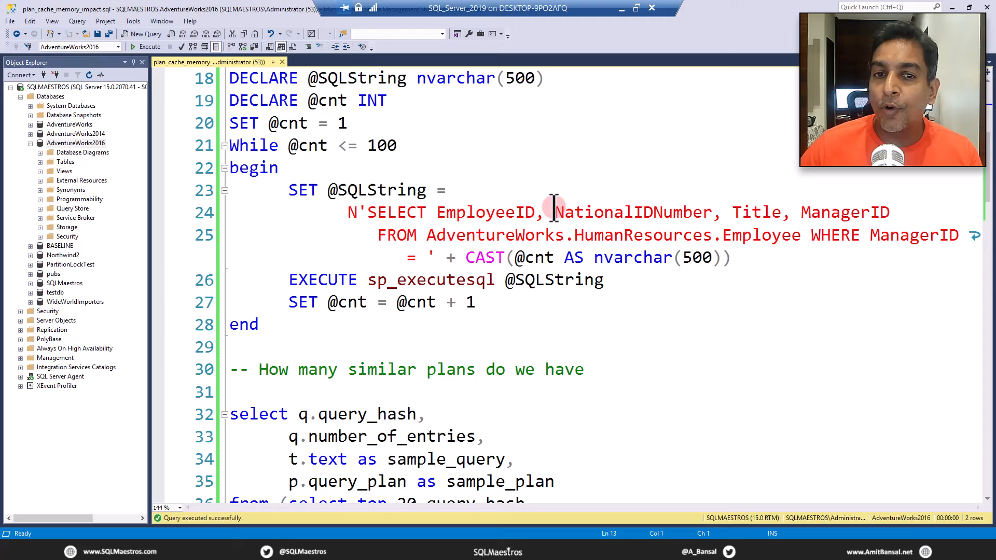
double_click(633, 212)
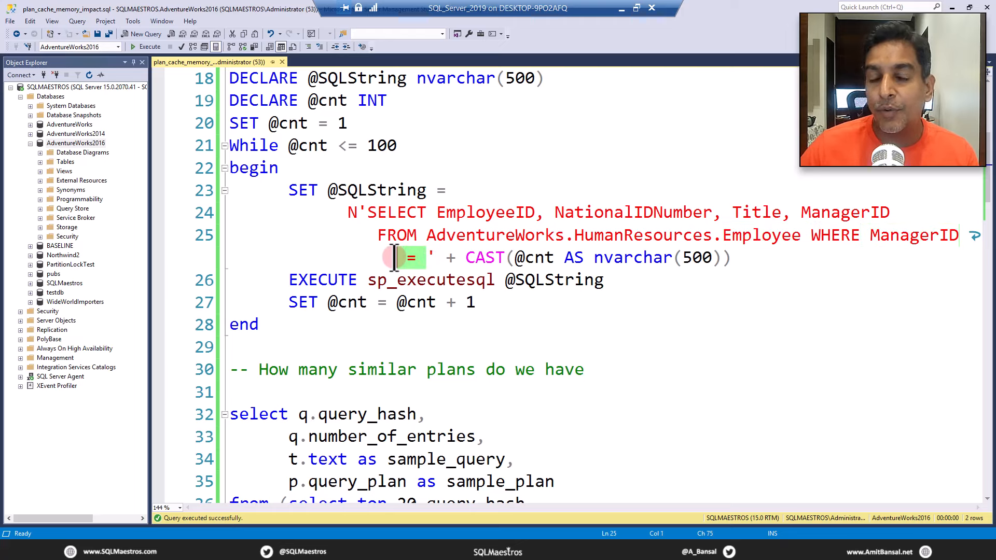
click(348, 254)
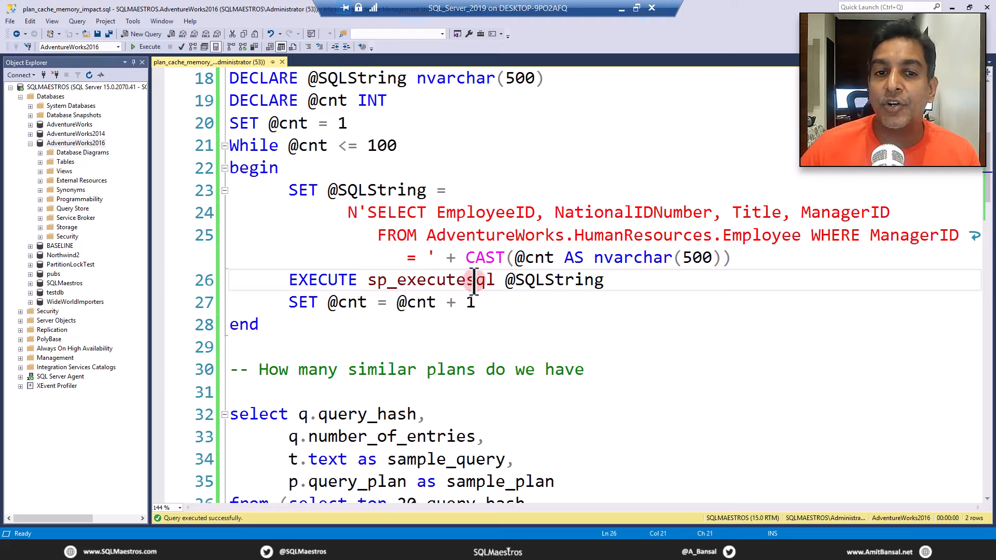
double_click(534, 257)
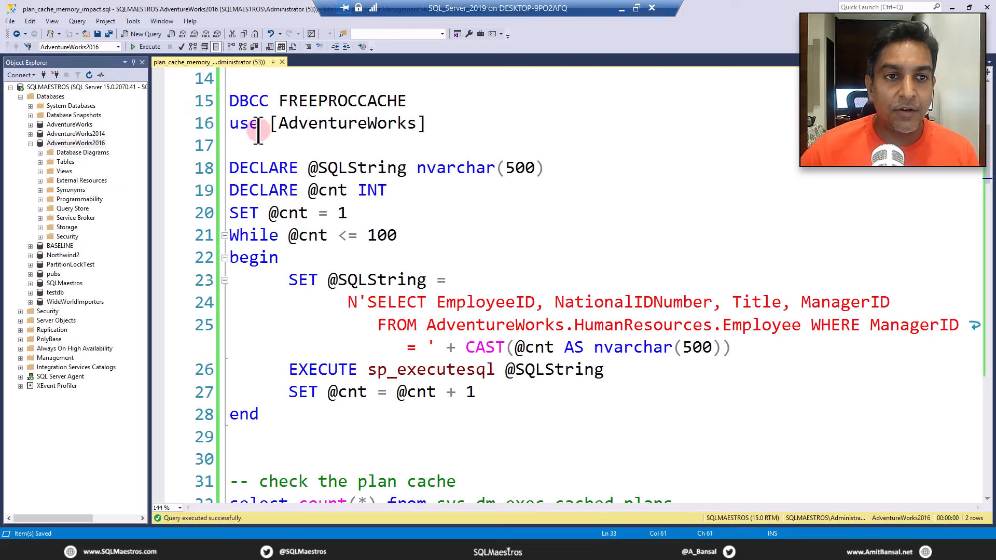
Switch to AdventureWorks and run the 100-iteration sp_executesql loop, returning 148 rows.
click(146, 46)
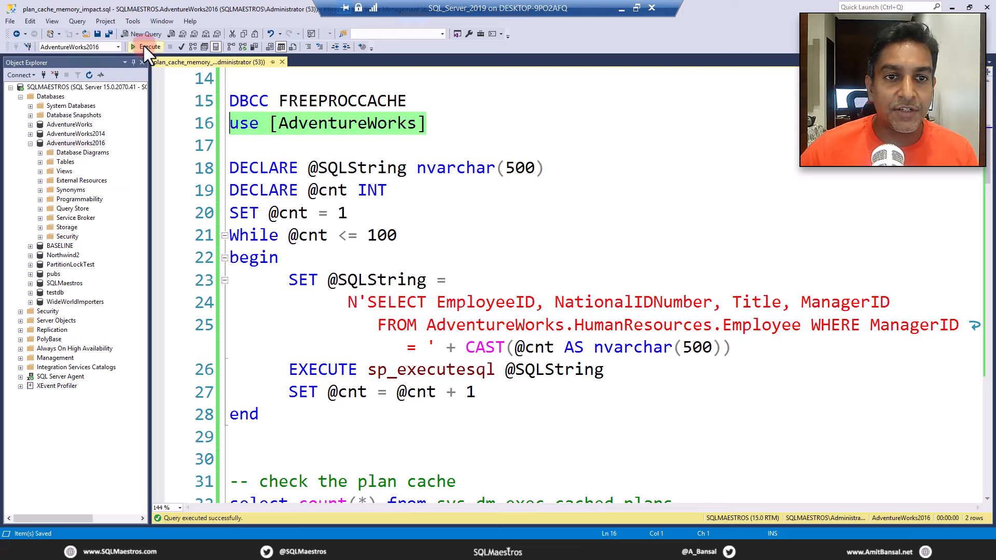
click(146, 46)
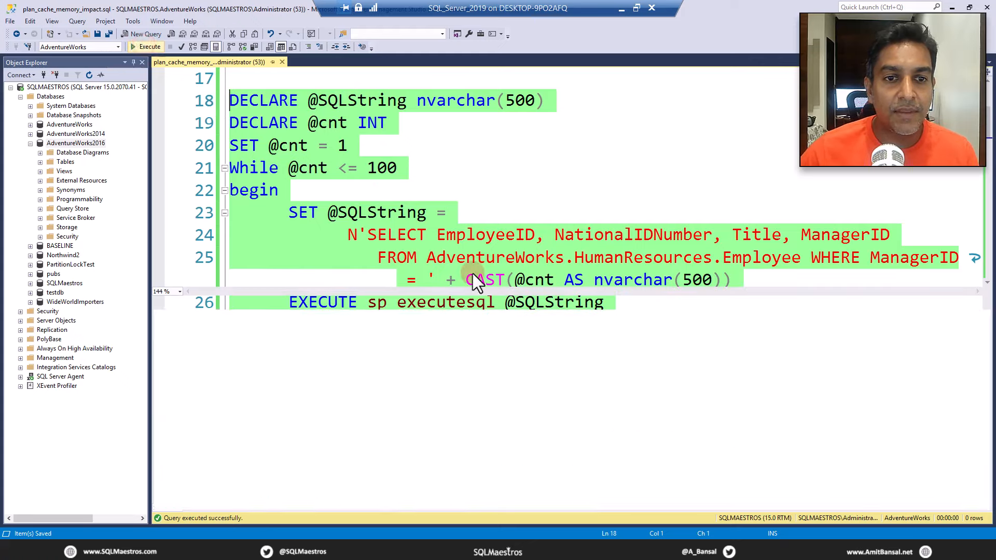
click(146, 46)
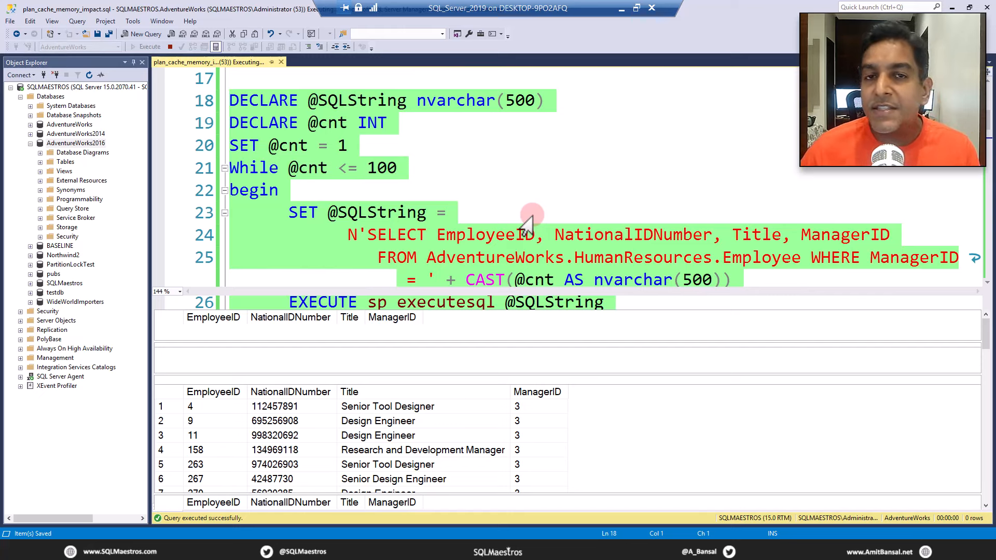
mouse_move(478, 212)
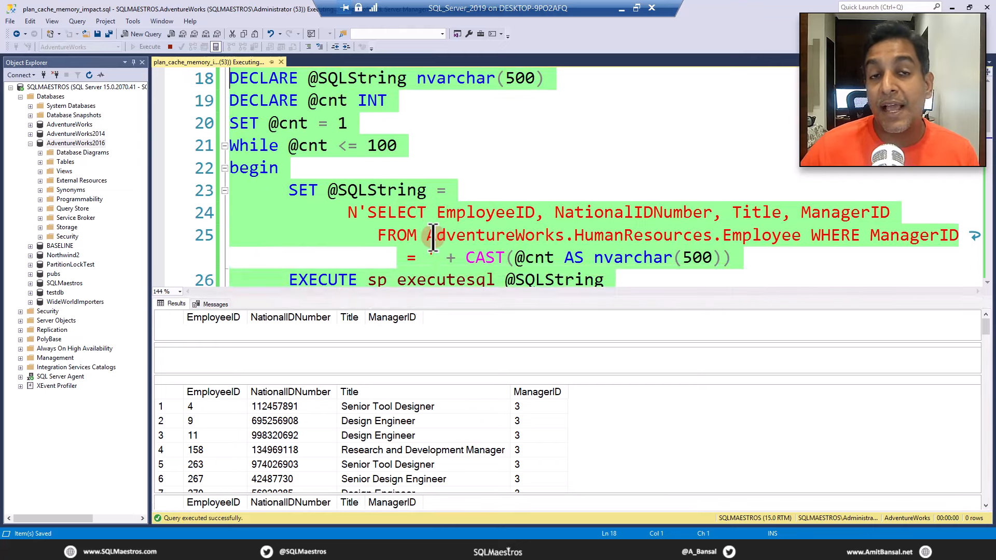
Select the plan-cache count and size queries following the loop.
scroll(down, 3)
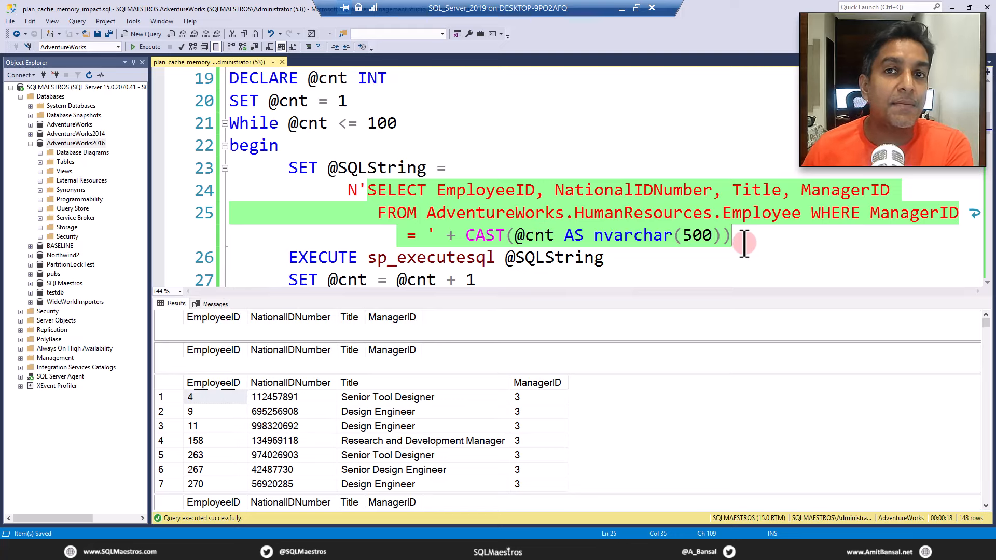
mouse_move(660, 235)
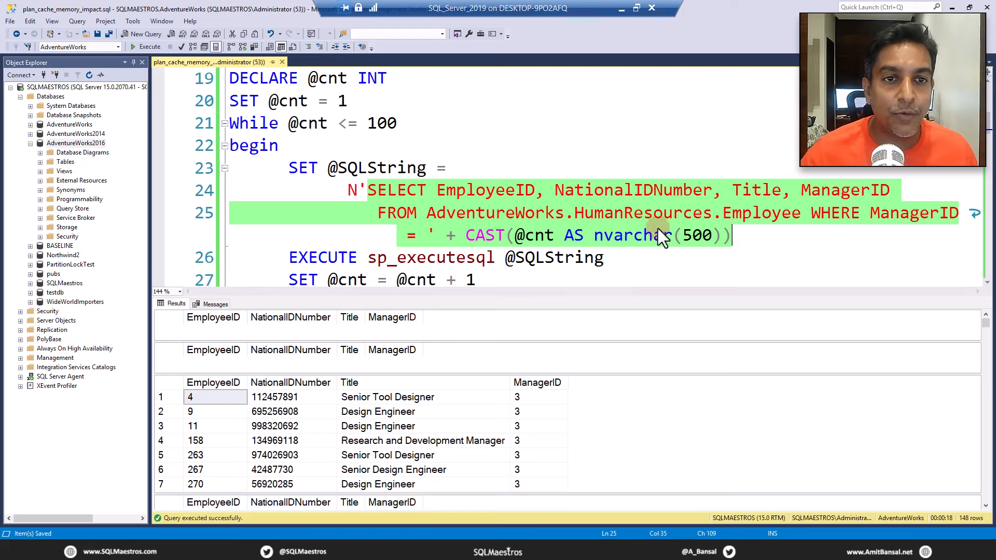
scroll(down, 3)
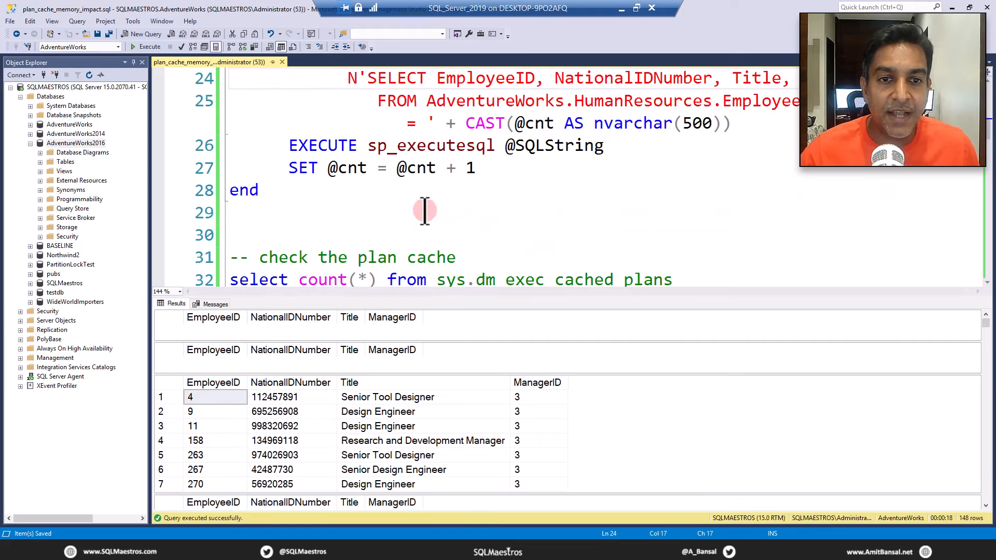
scroll(down, 3)
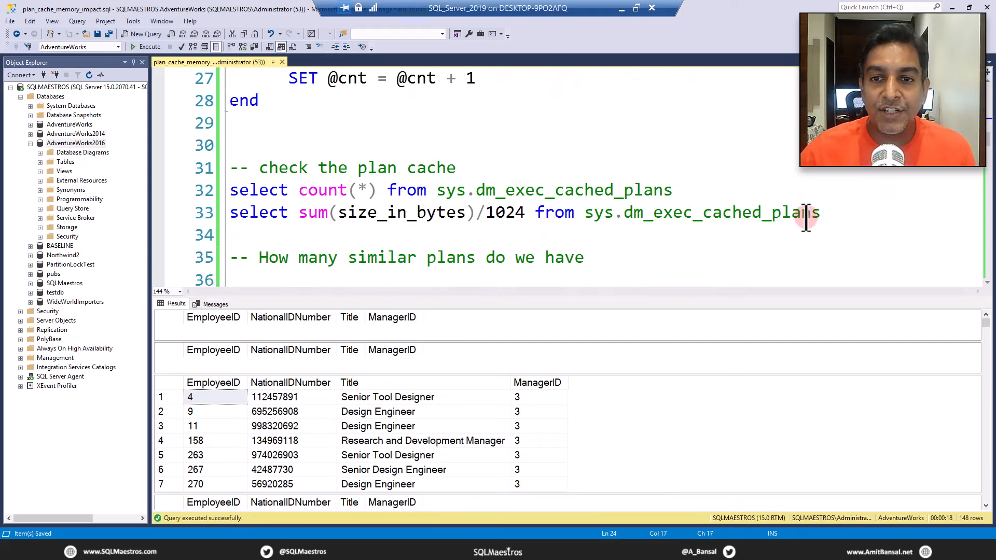
drag(819, 212, 229, 167)
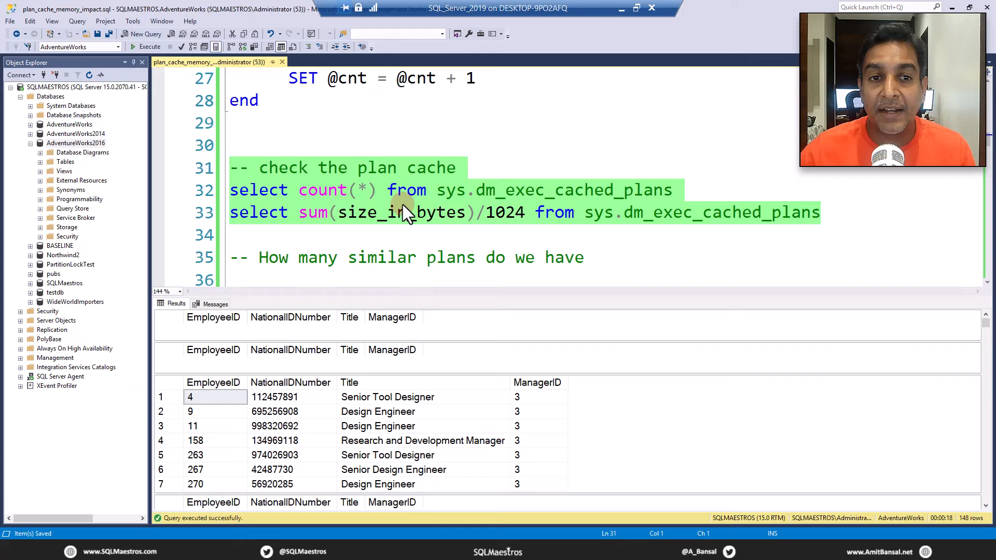
Run the post-loop cache check: 112 cached plans totalling 3056 KB.
click(146, 46)
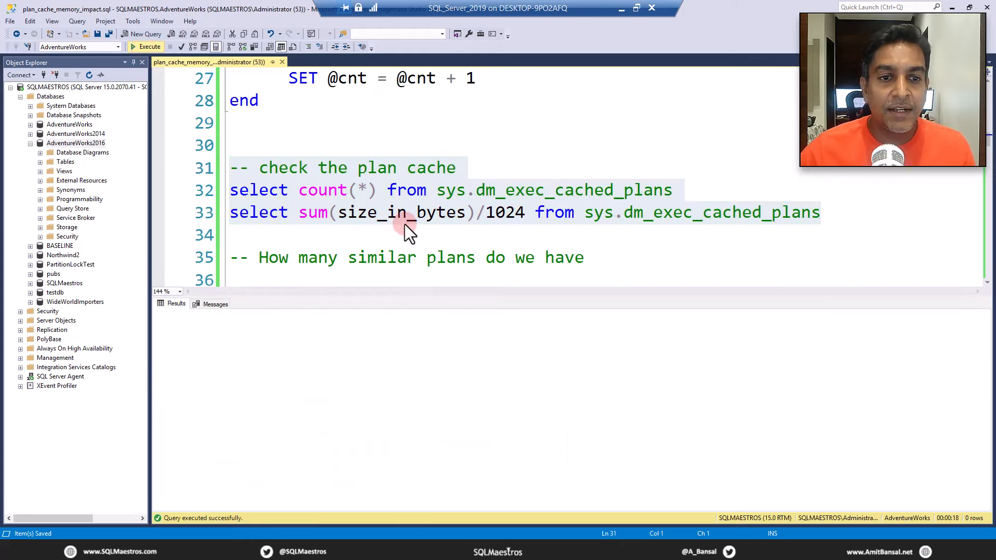
click(150, 46)
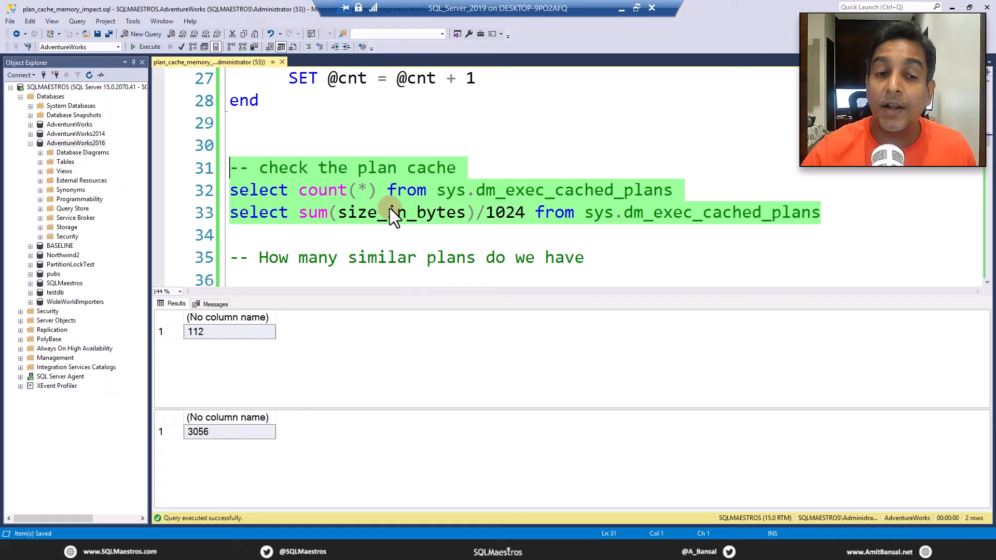
scroll(down, 3)
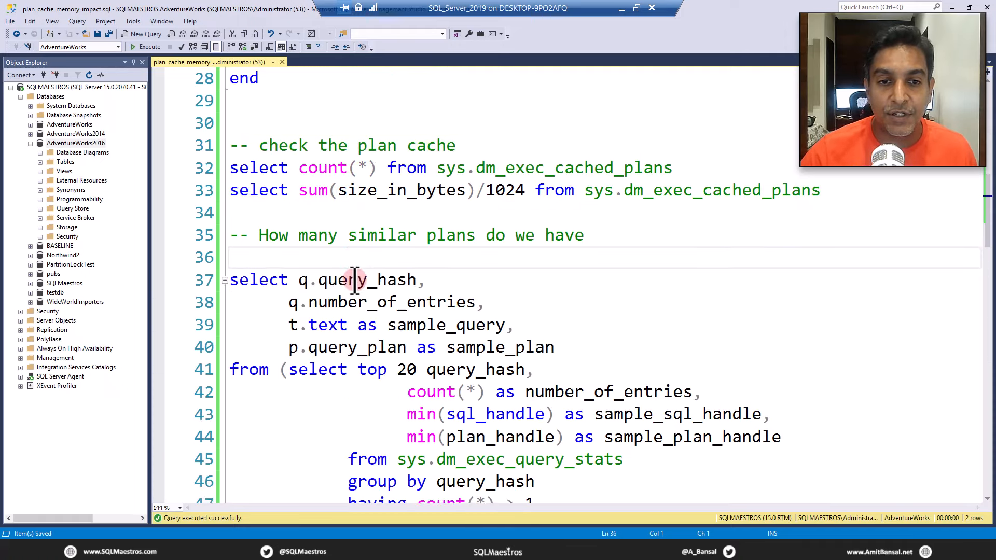
Review the sys.dm_exec_query_stats source and repeated query_hash filter, then select the query.
scroll(down, 3)
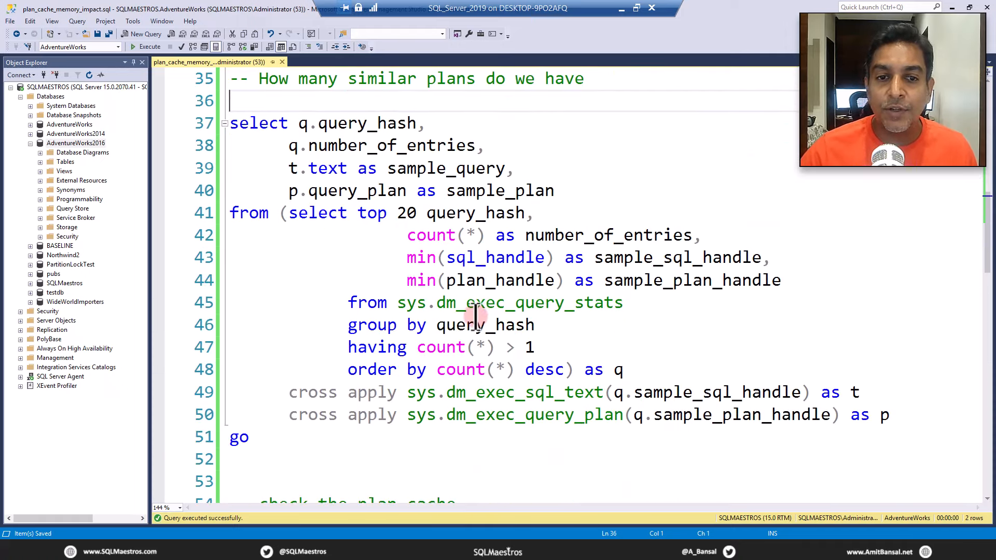
double_click(510, 302)
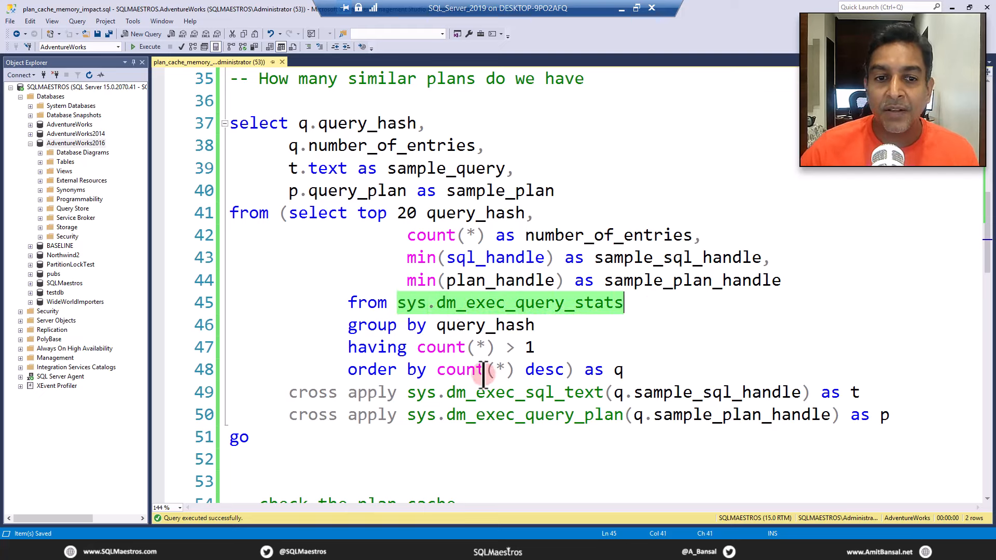
double_click(484, 324)
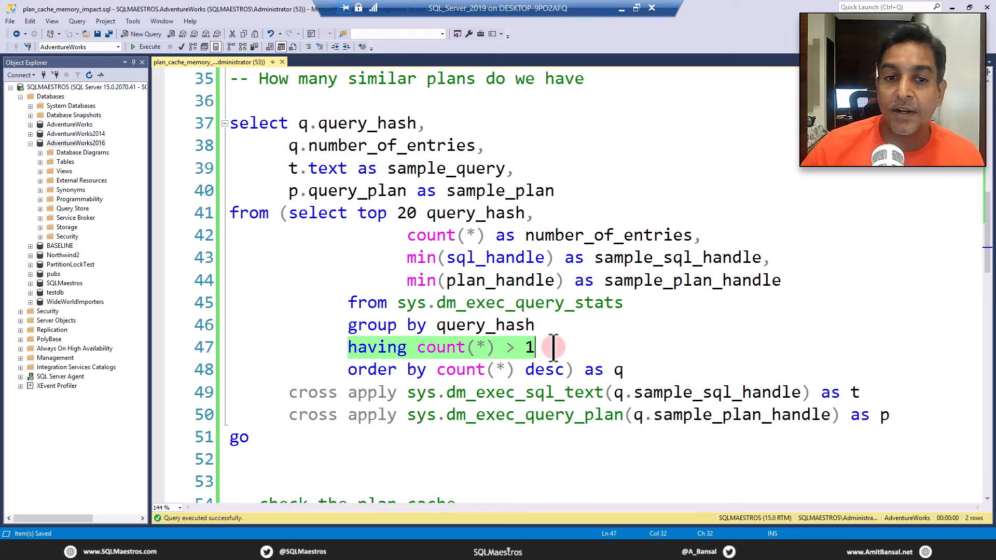
click(381, 459)
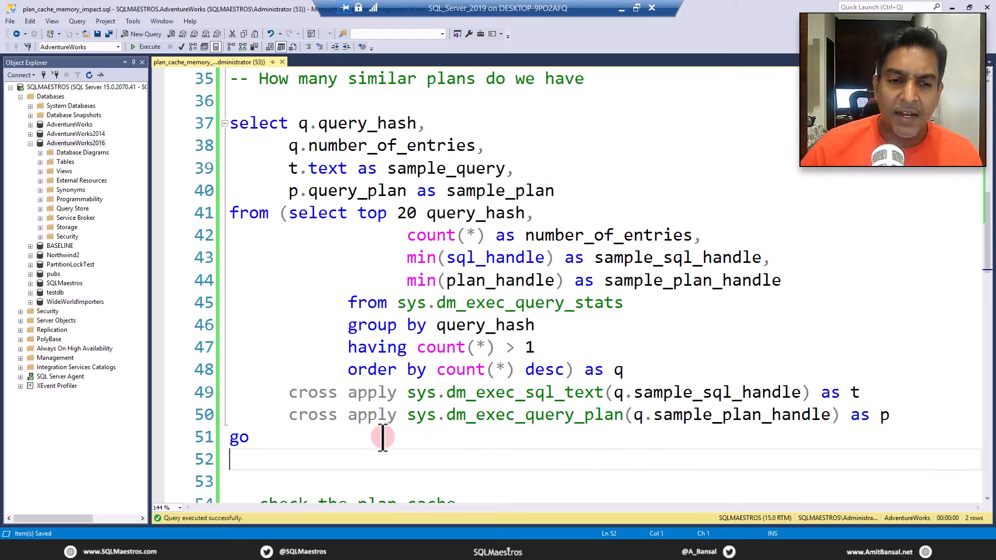
double_click(559, 392)
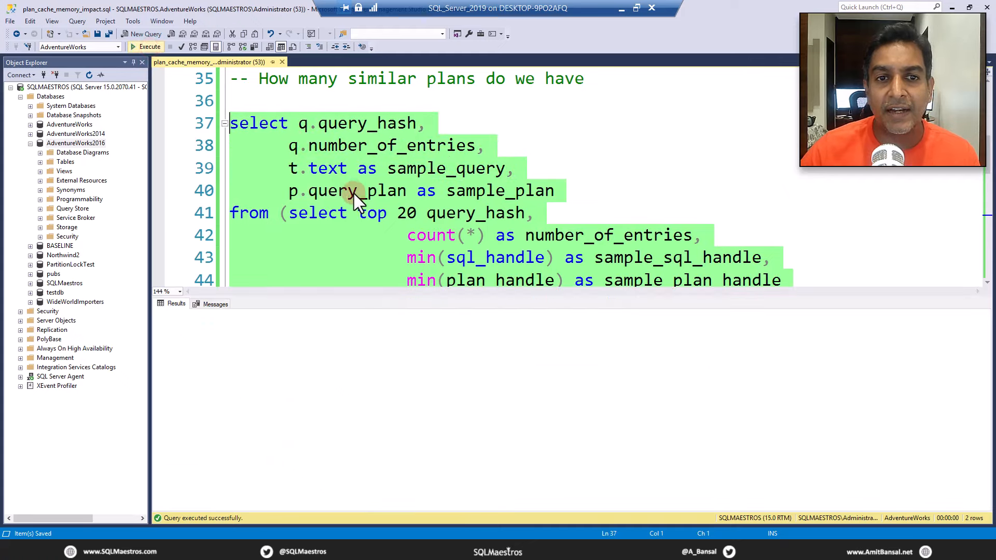
Run the similar-plans query, inspecting one query hash with 100 entries and its sample text.
click(146, 47)
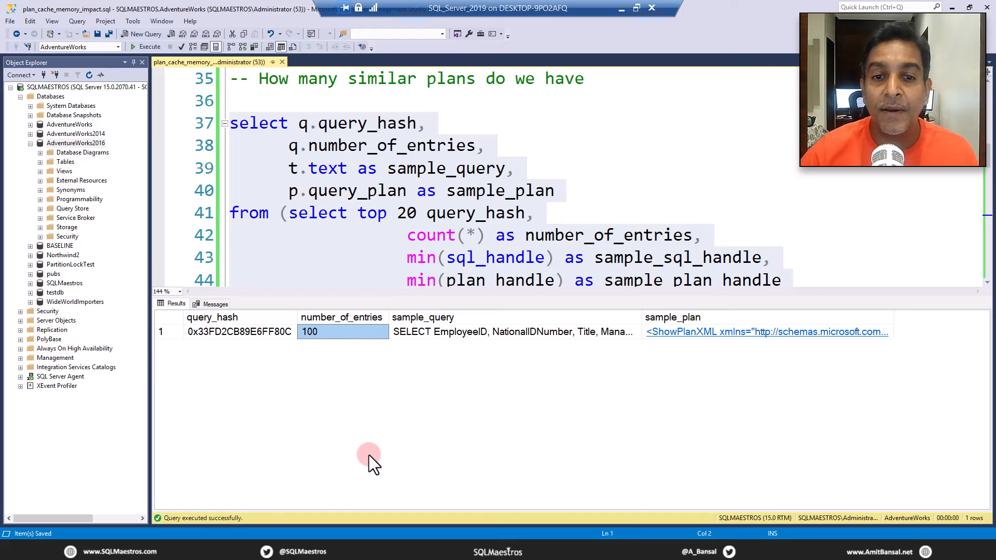
click(515, 332)
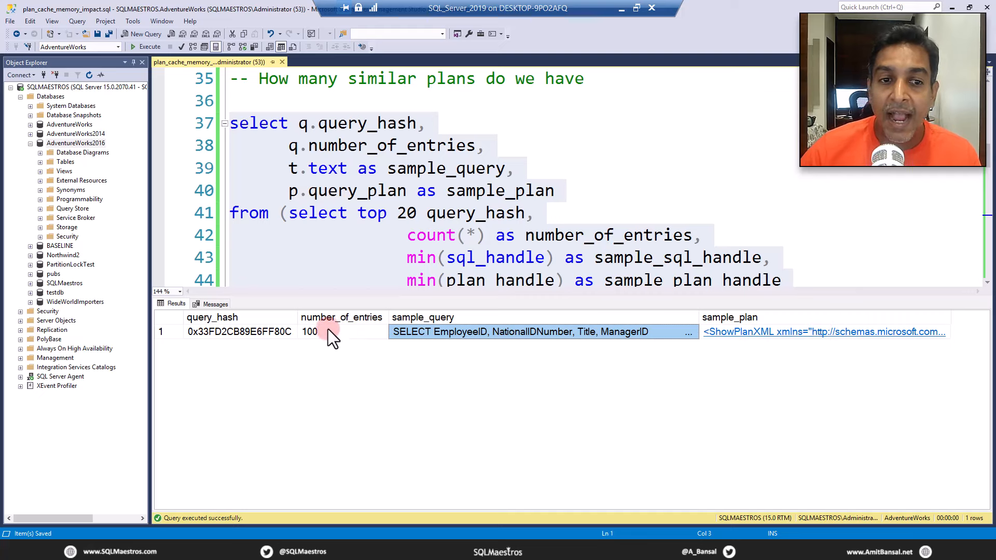
click(341, 331)
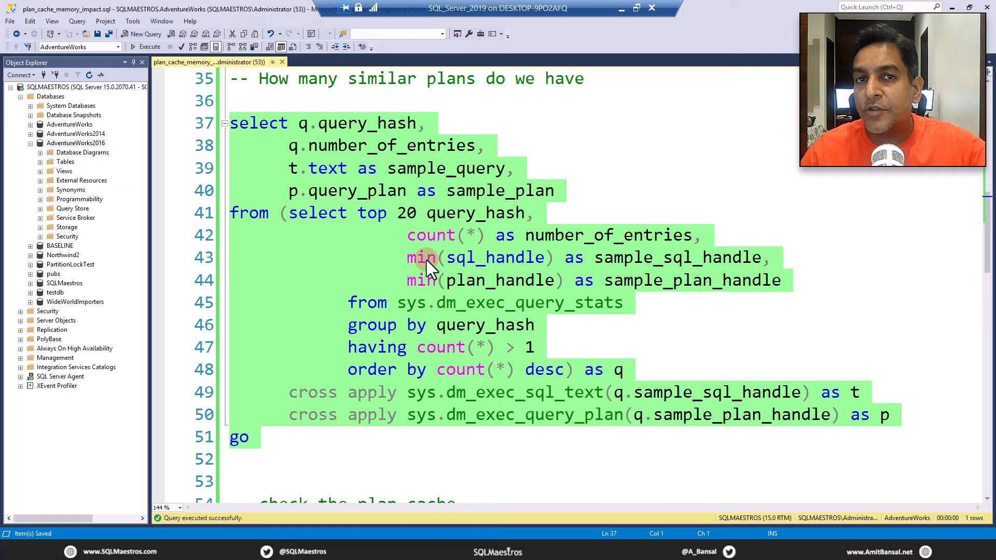
click(439, 324)
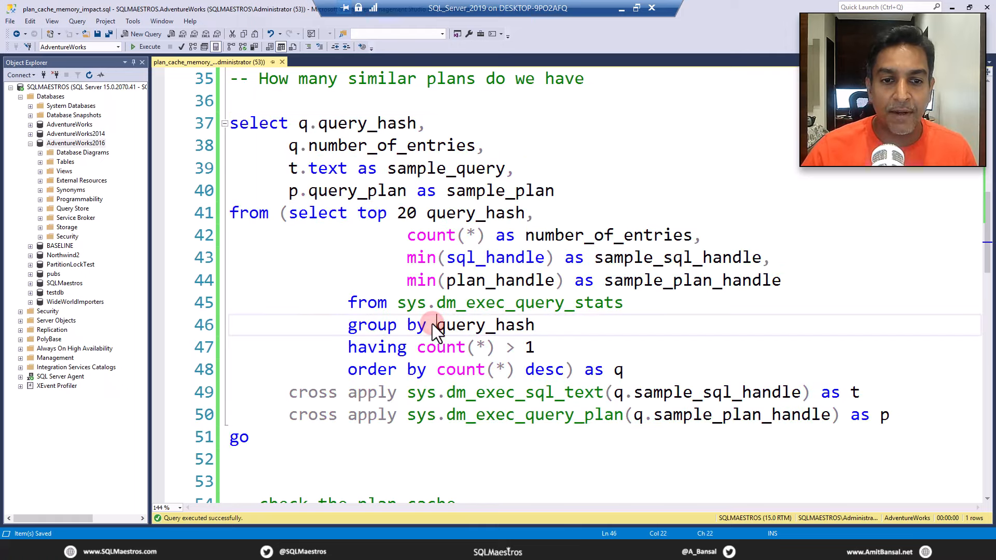
scroll(down, 3)
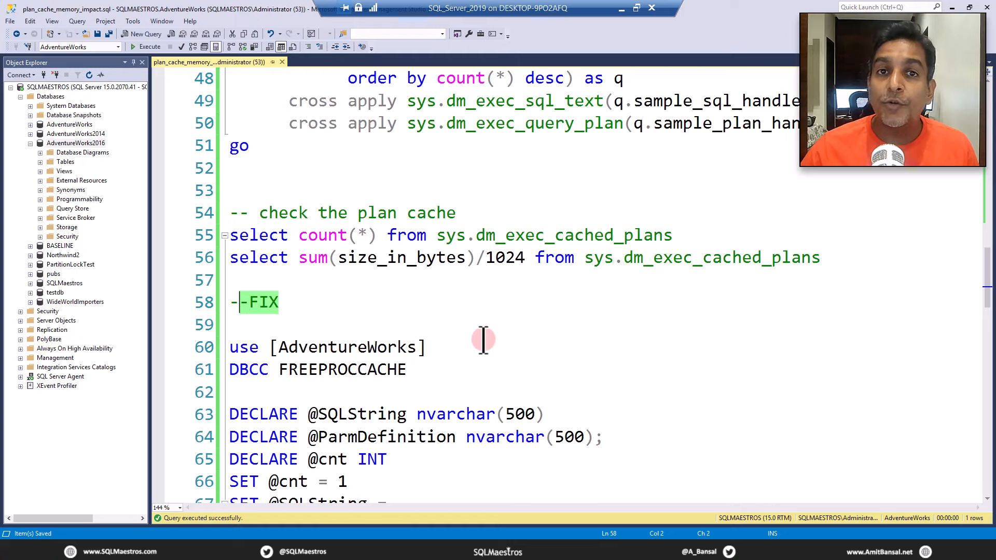
scroll(down, 3)
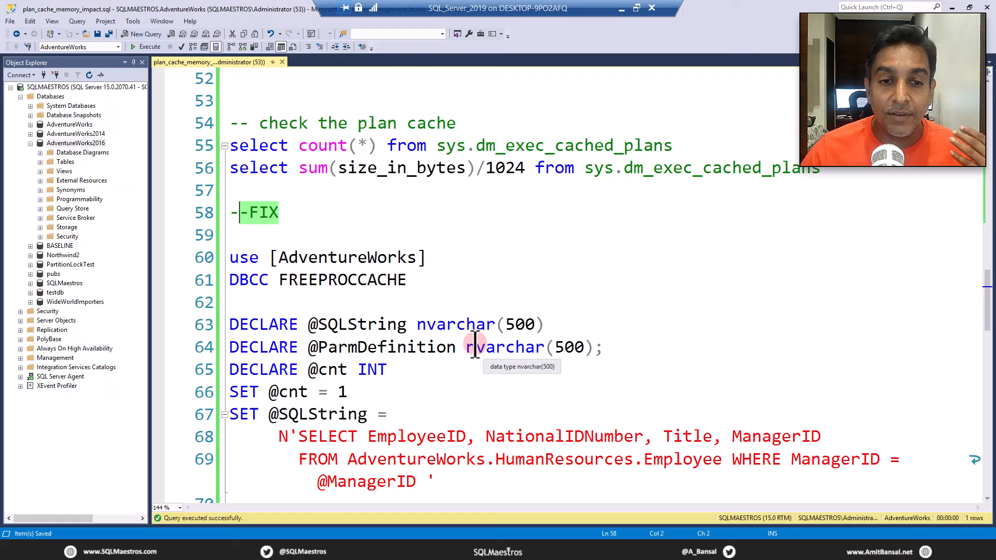
scroll(down, 3)
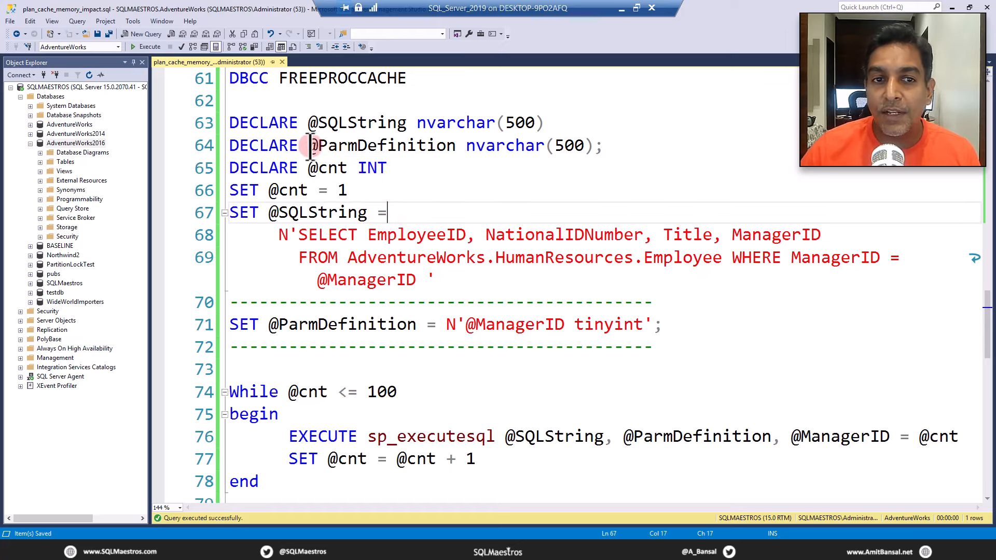
double_click(381, 144)
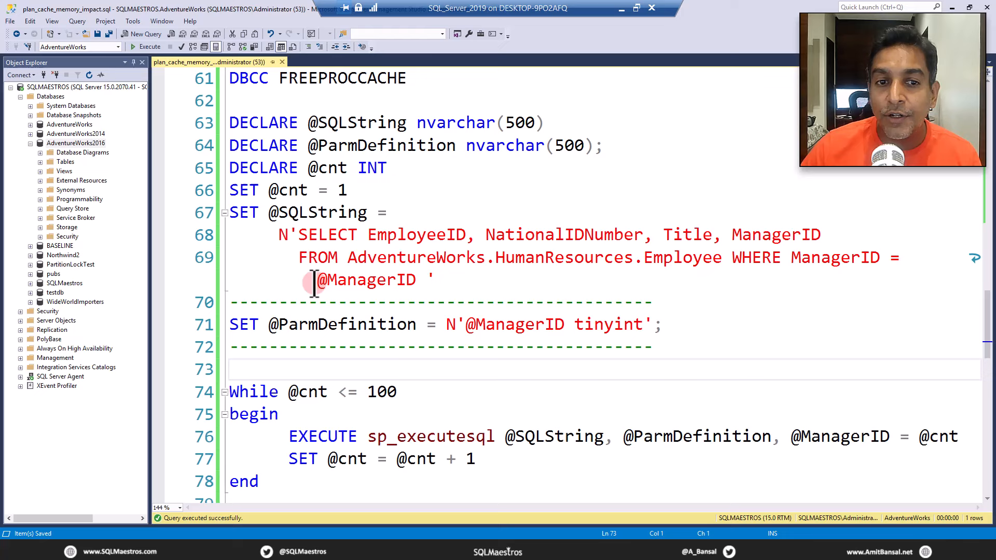
double_click(366, 279)
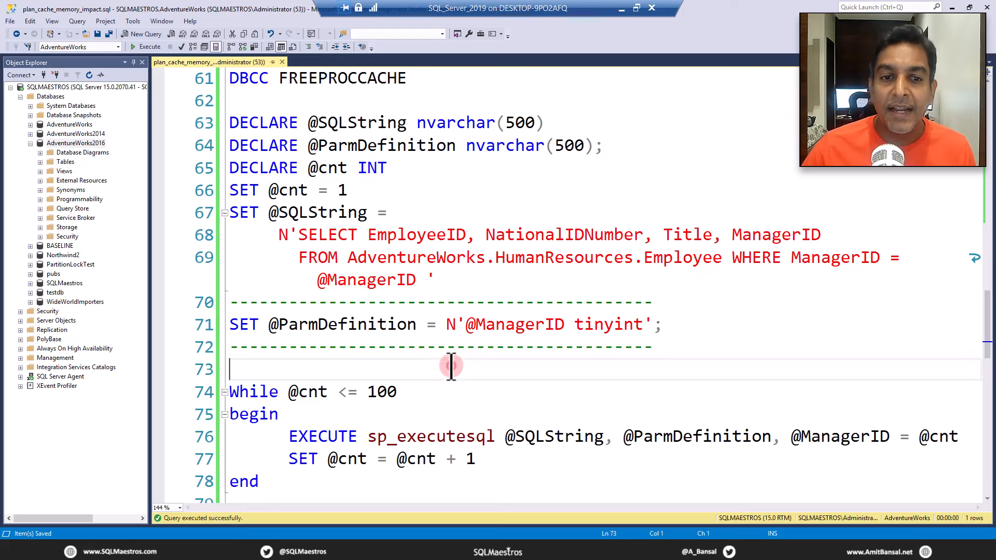
double_click(339, 325)
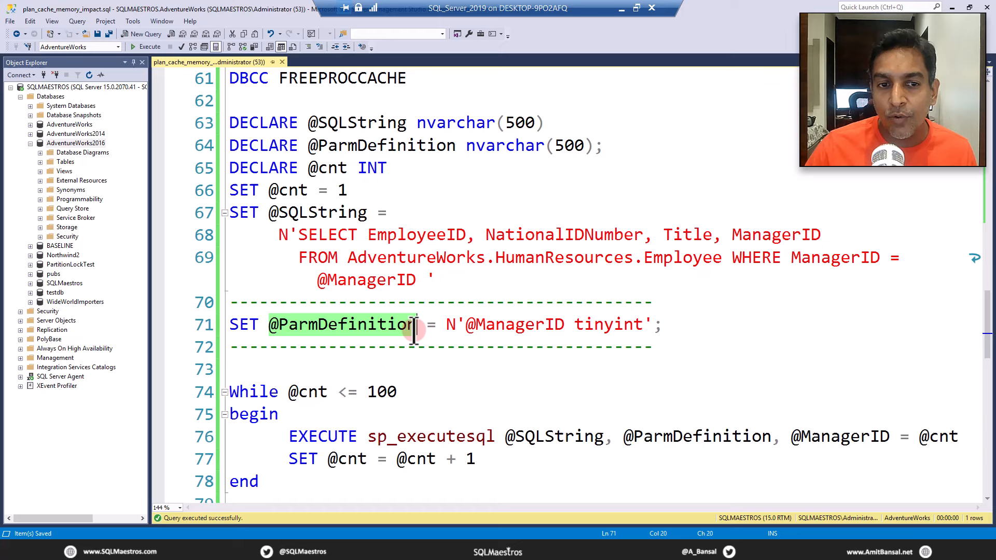
double_click(514, 324)
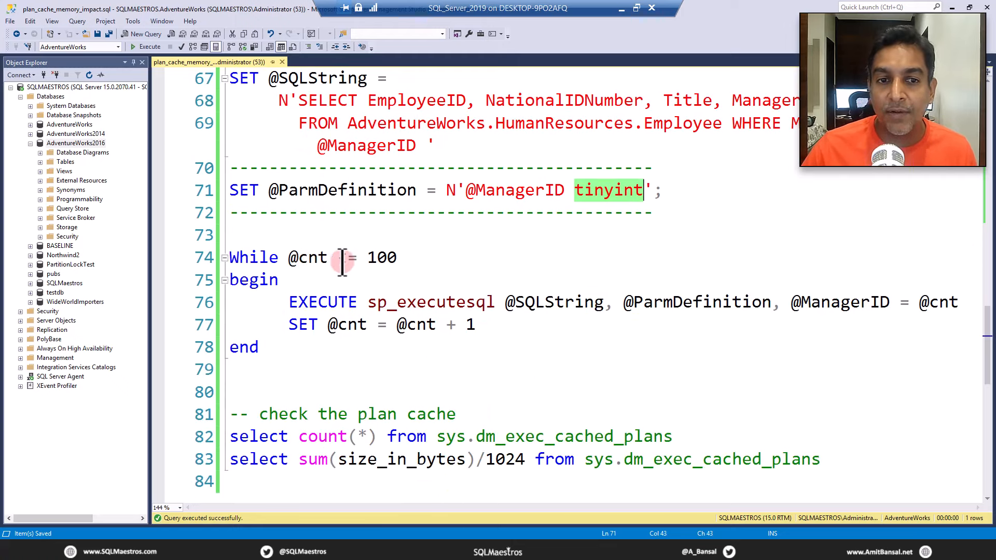
text(<=)
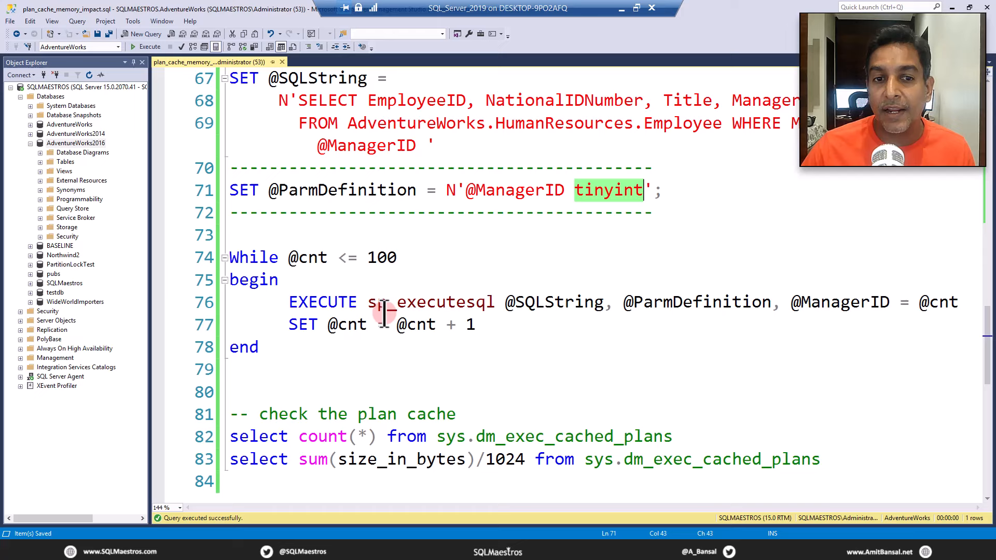
double_click(430, 302)
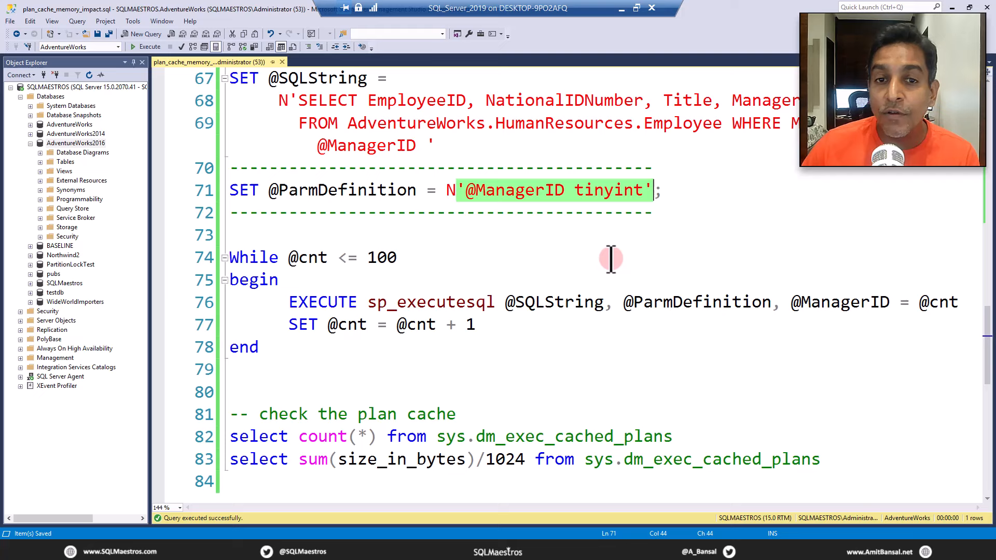
click(463, 190)
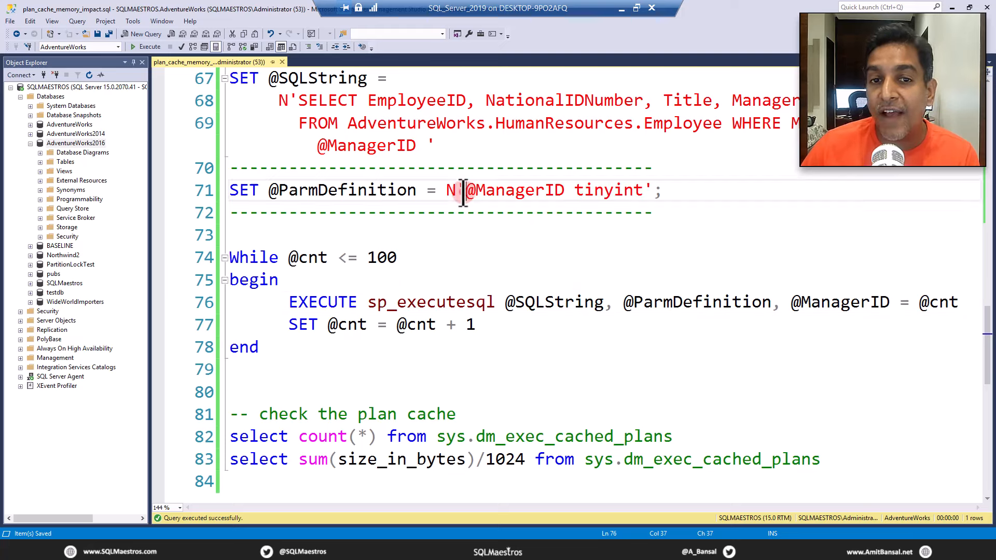
double_click(513, 190)
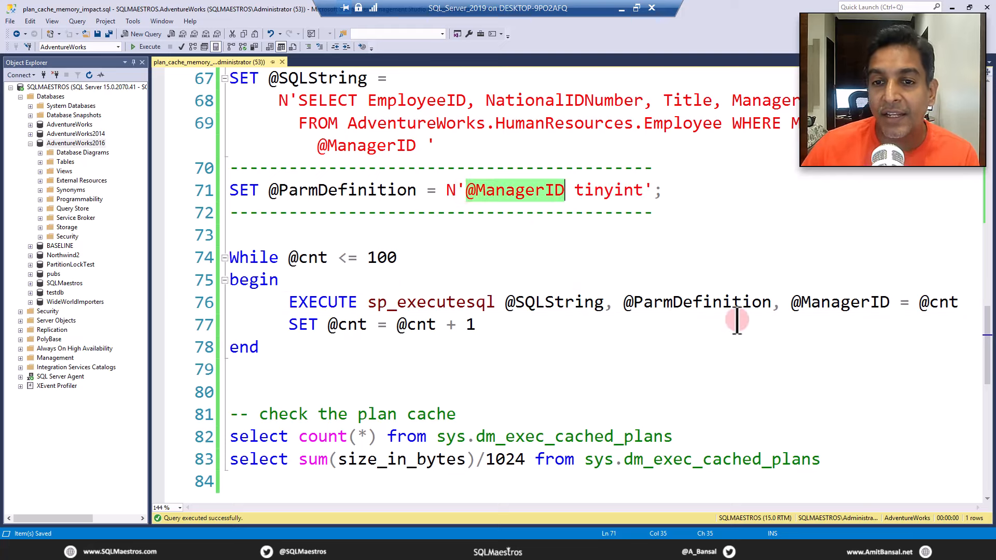
double_click(839, 301)
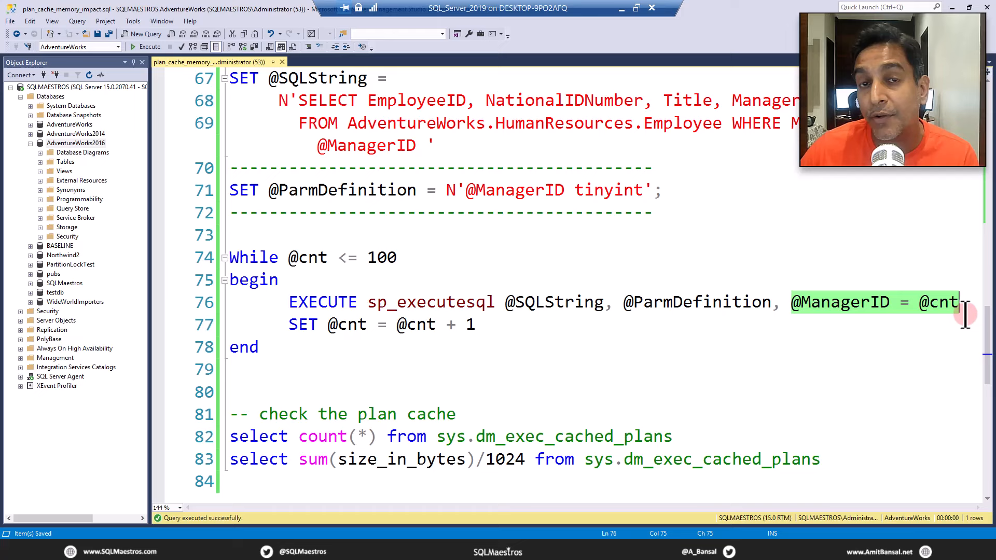
click(887, 337)
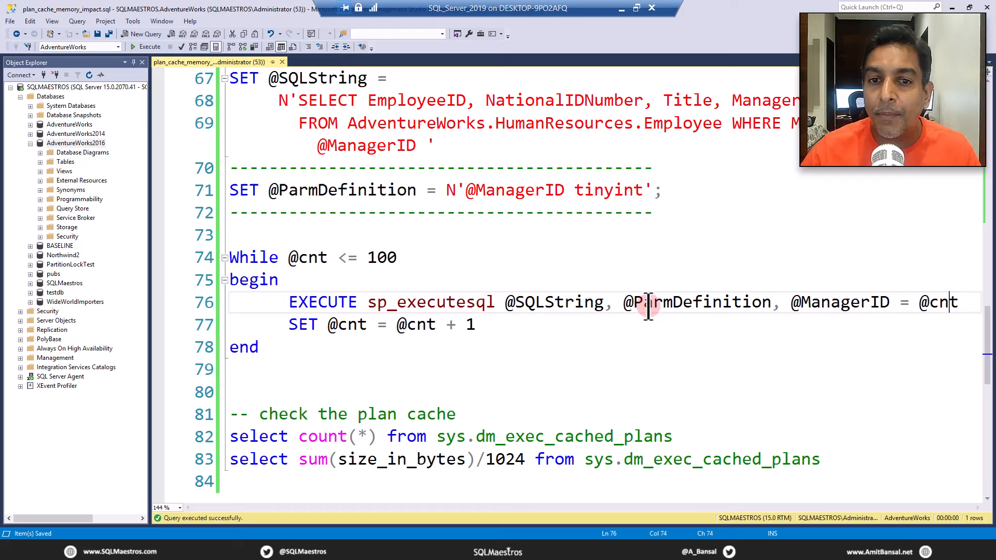
double_click(695, 302)
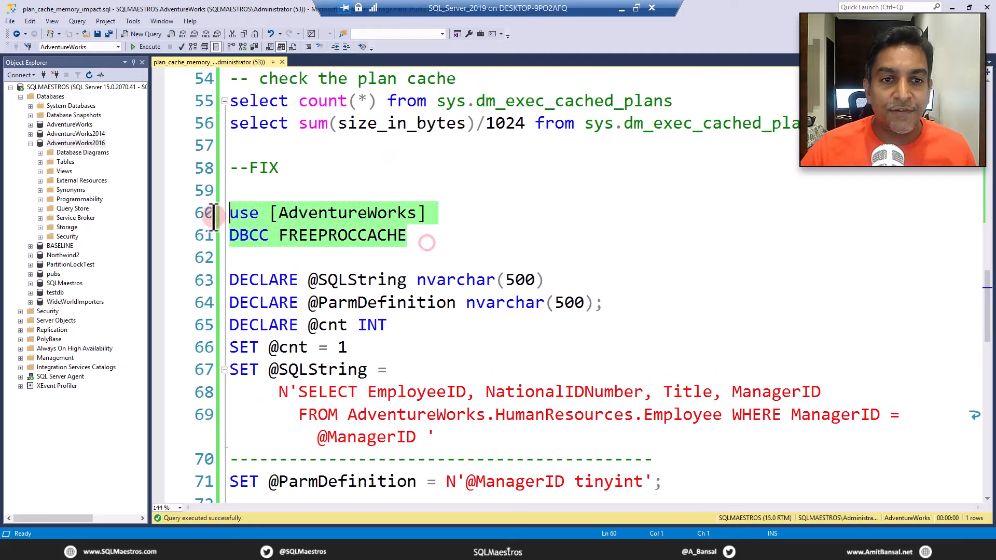
Run the sp_executesql fix batch from line 60 through 'end', returning 148 rows.
click(150, 47)
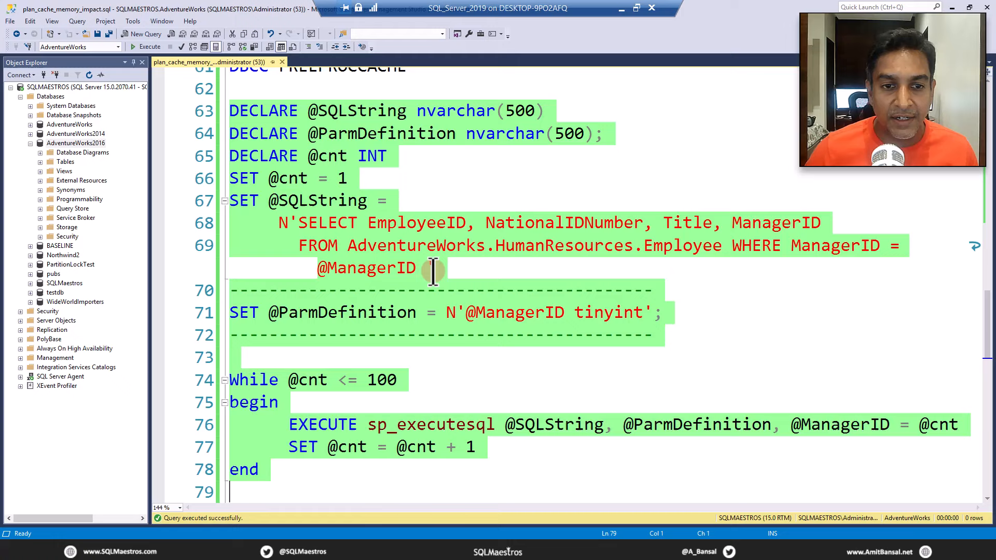
scroll(down, 3)
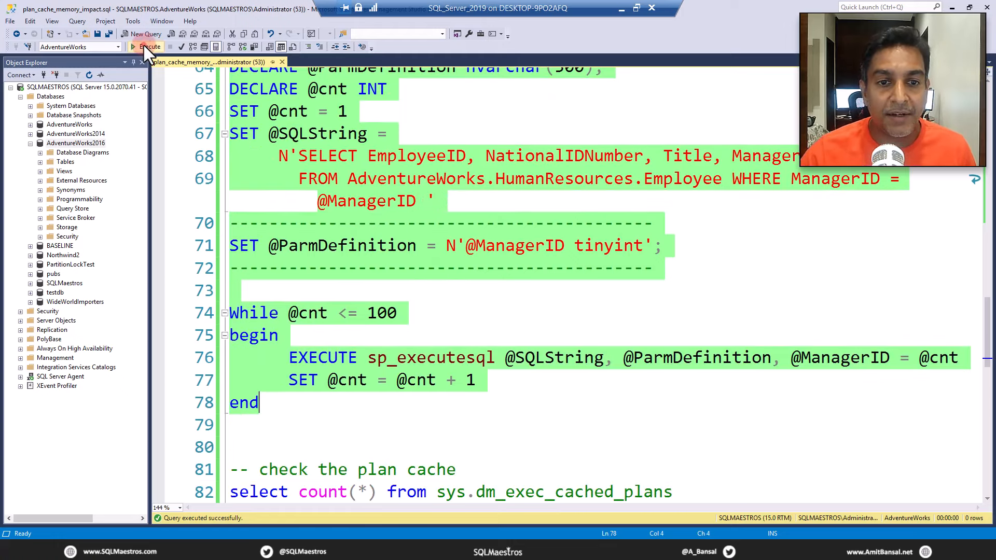
click(148, 46)
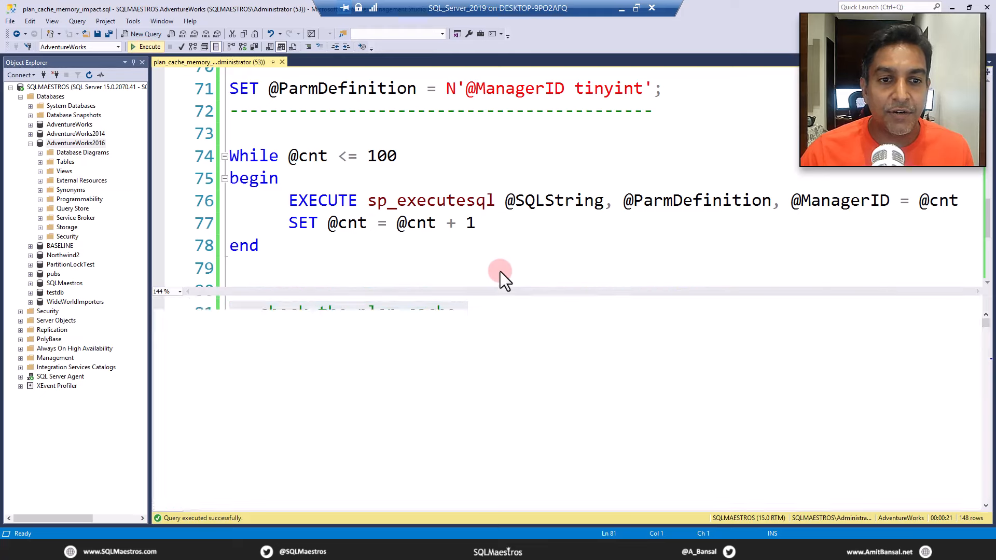
Run the sys.dm_exec_cached_plans checks, showing 4 cached plans totalling 264 KB.
click(145, 46)
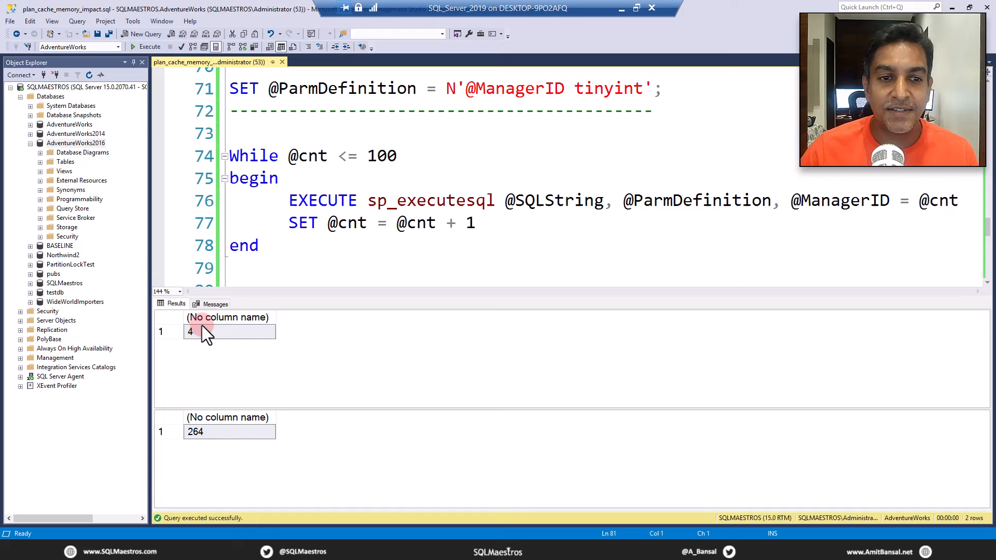
click(190, 330)
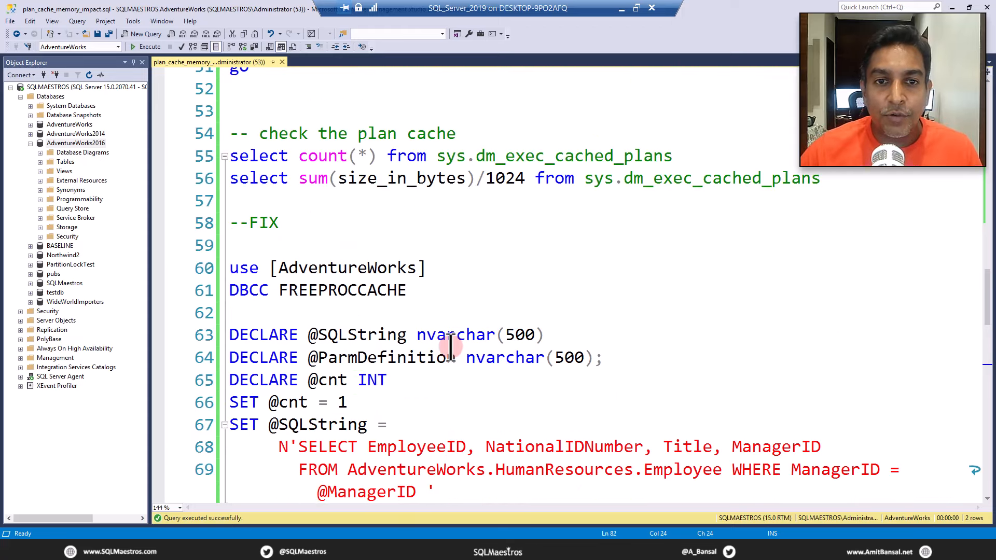
scroll(down, 3)
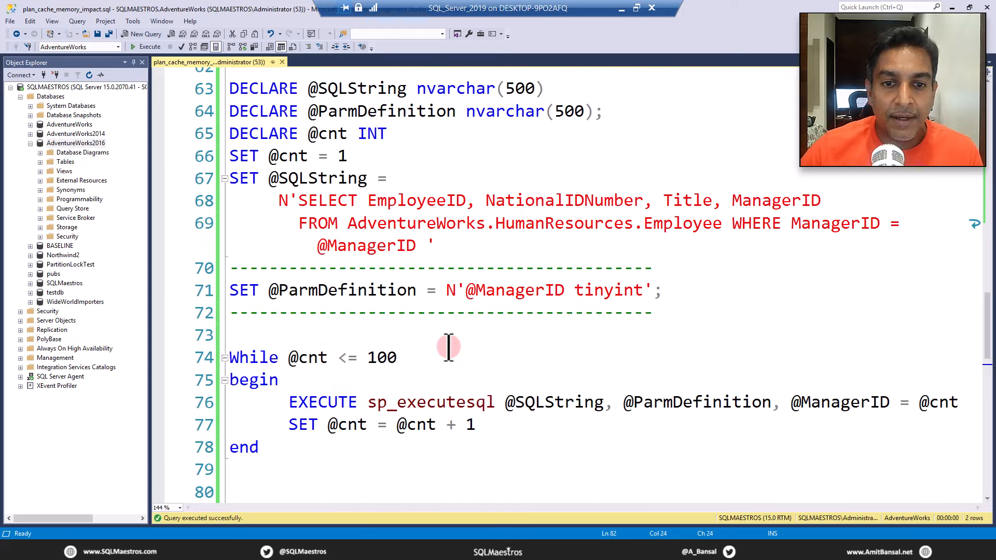
scroll(down, 3)
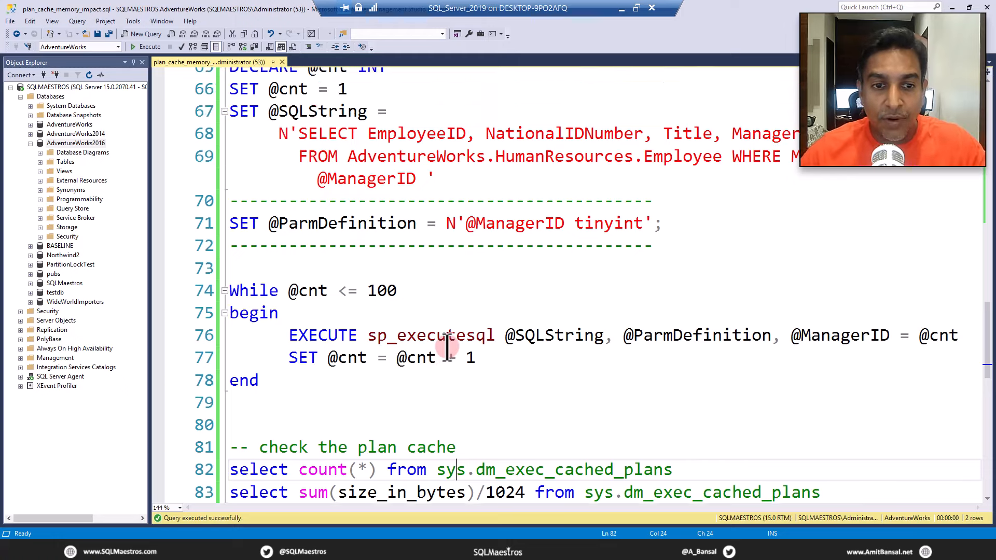
scroll(down, 3)
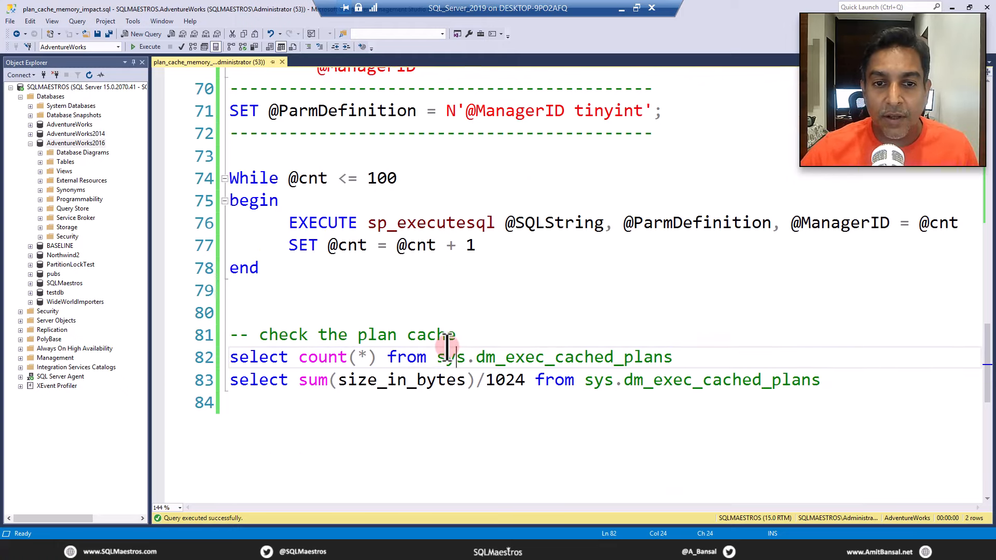
scroll(down, 3)
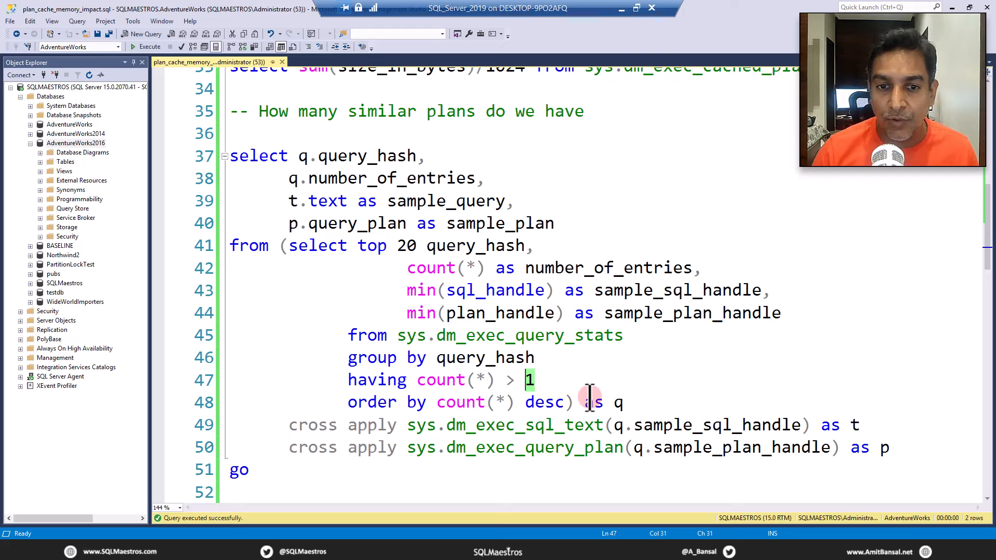
Relax HAVING to count(*) > 0, rerun, and copy row 3's ManagerID sample_query into a new query.
text(0)
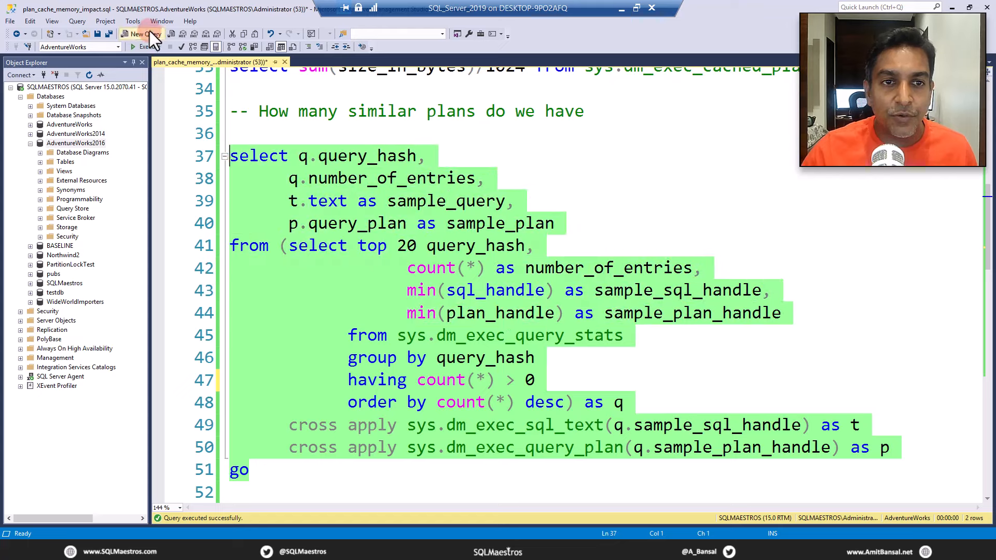
click(149, 46)
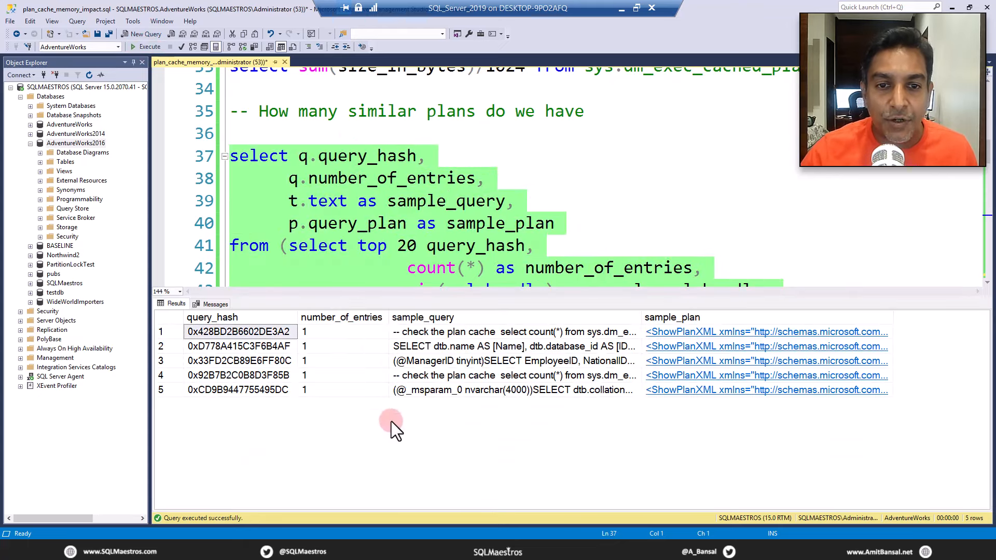
mouse_move(520, 400)
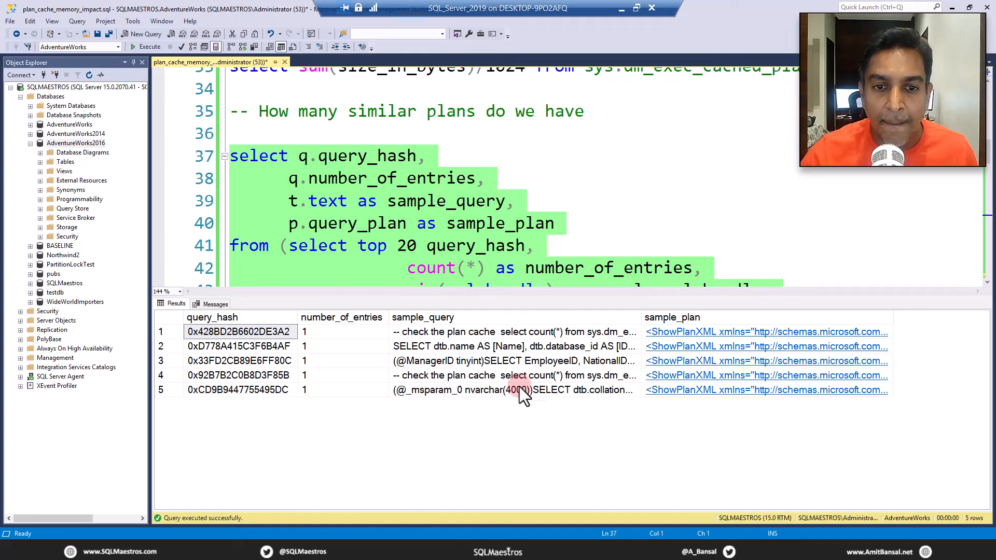
click(514, 361)
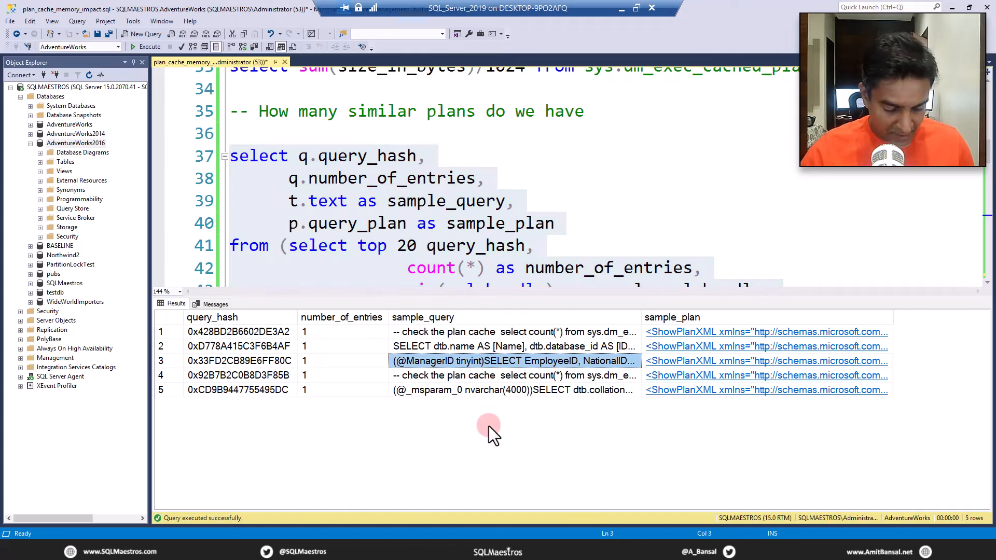
click(146, 33)
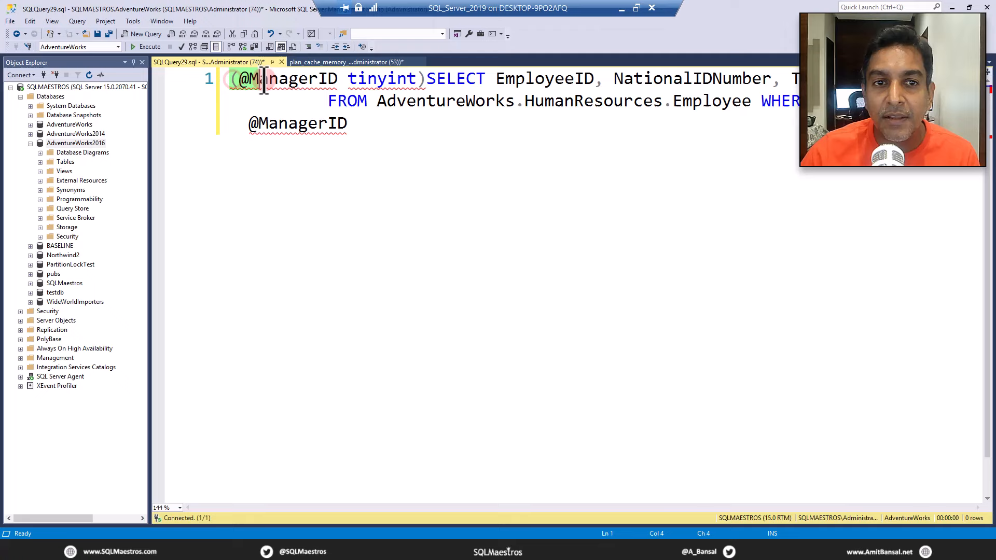
double_click(299, 124)
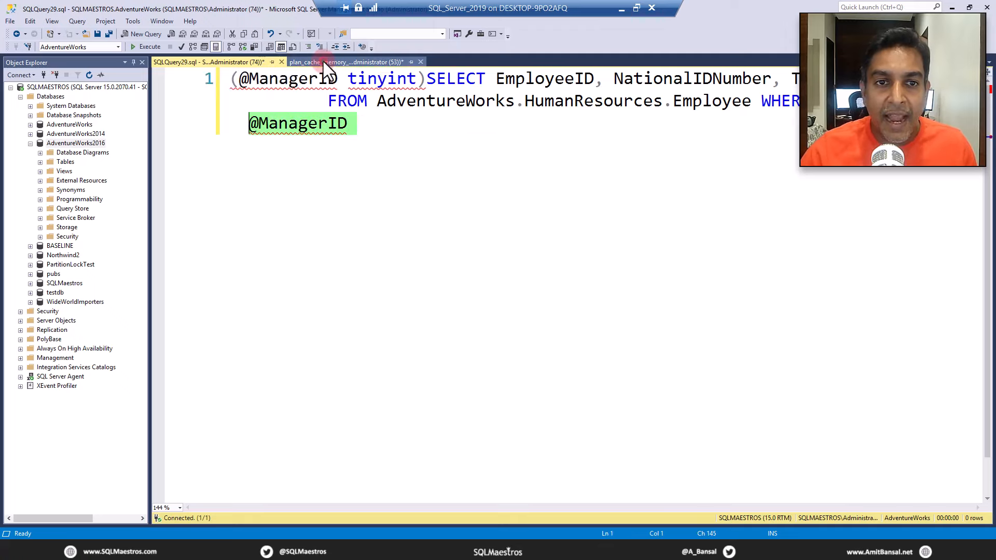
click(346, 62)
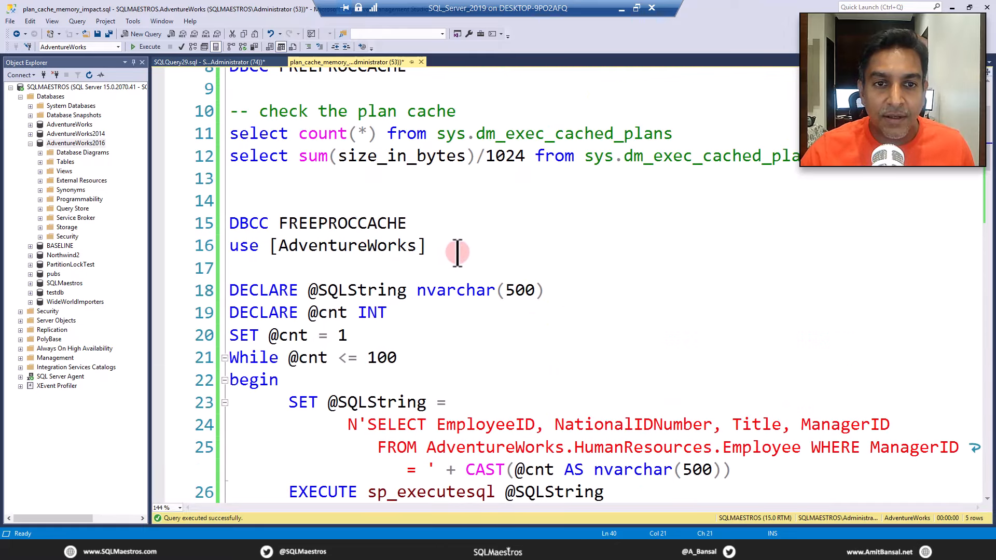
Run DBCC FREEPROCCACHE plus the non-parameterized While loop, cancelling after 107 rows.
scroll(down, 3)
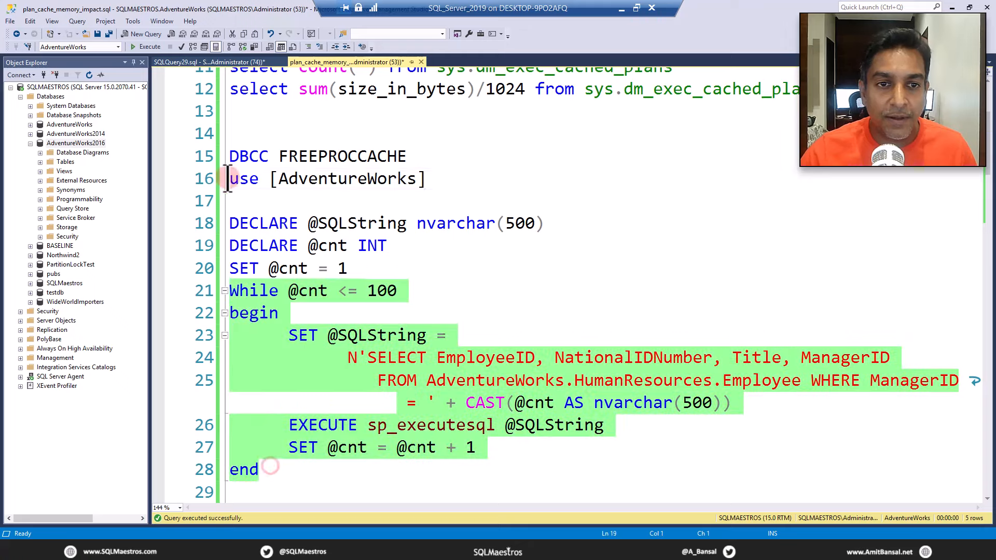
click(150, 47)
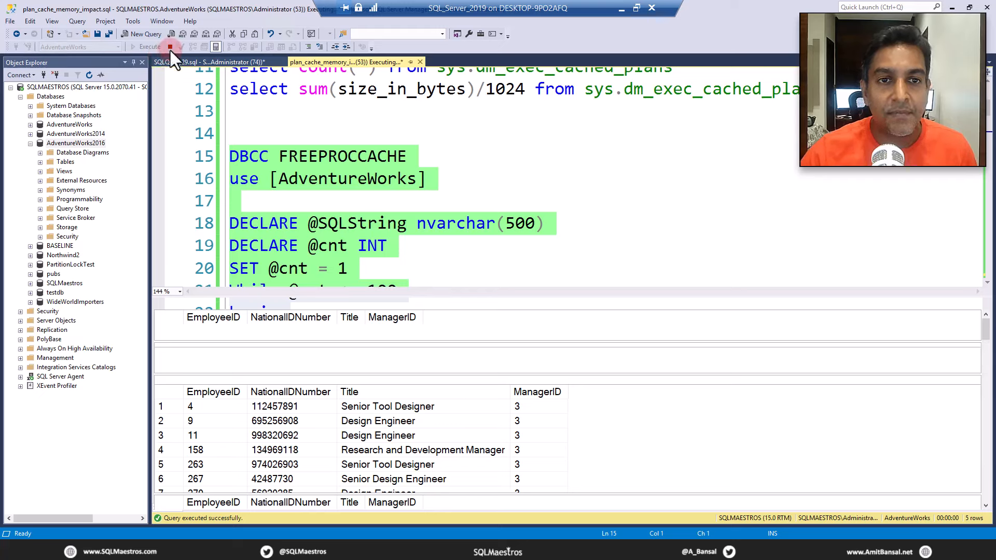
mouse_move(172, 48)
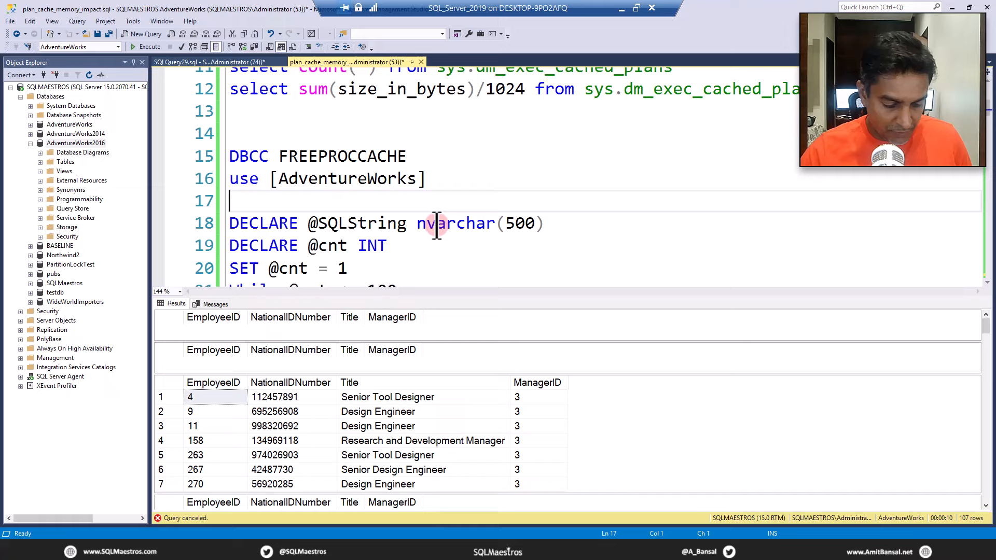
scroll(down, 3)
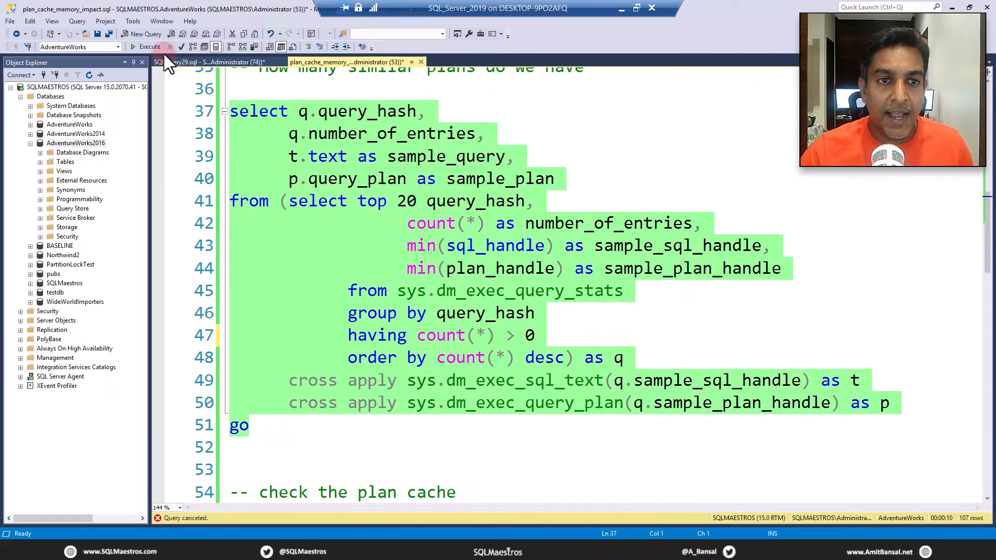
Rerun the similar-plans query and paste a literal ManagerID = 42 sample_query under the parameterized text.
click(150, 46)
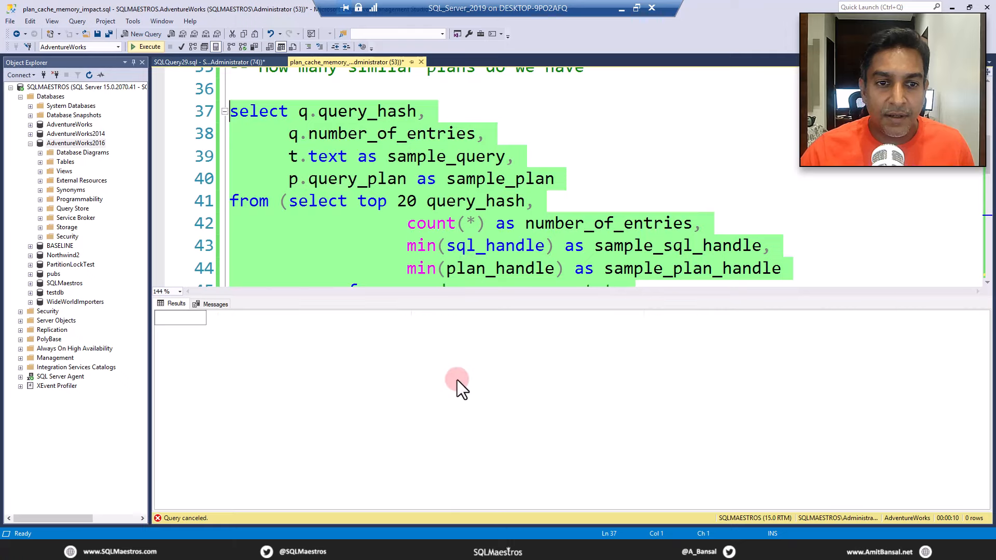
click(146, 46)
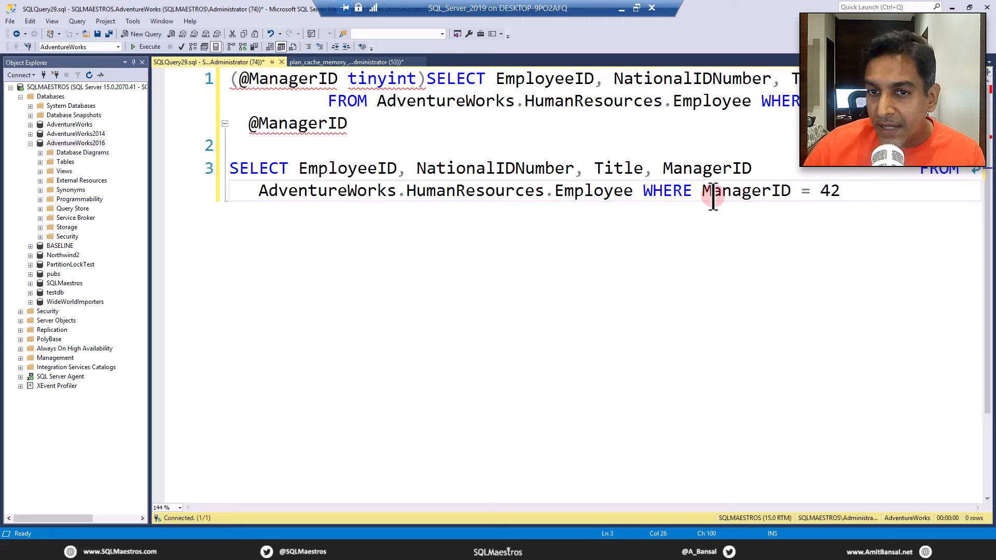
Point out ManagerID = 42, return to the demo script, then browse File Explorer to MC_Dec_2023.
click(837, 190)
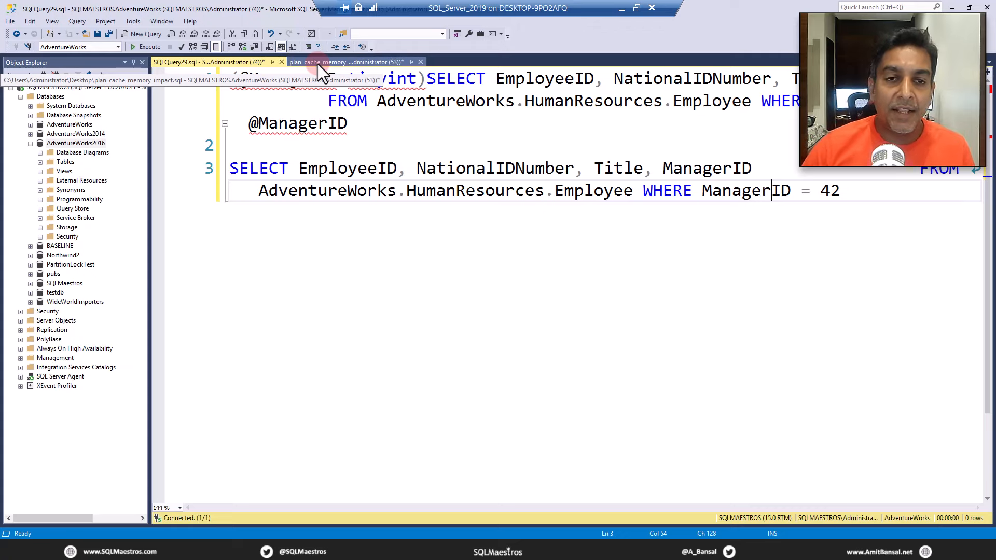
click(343, 62)
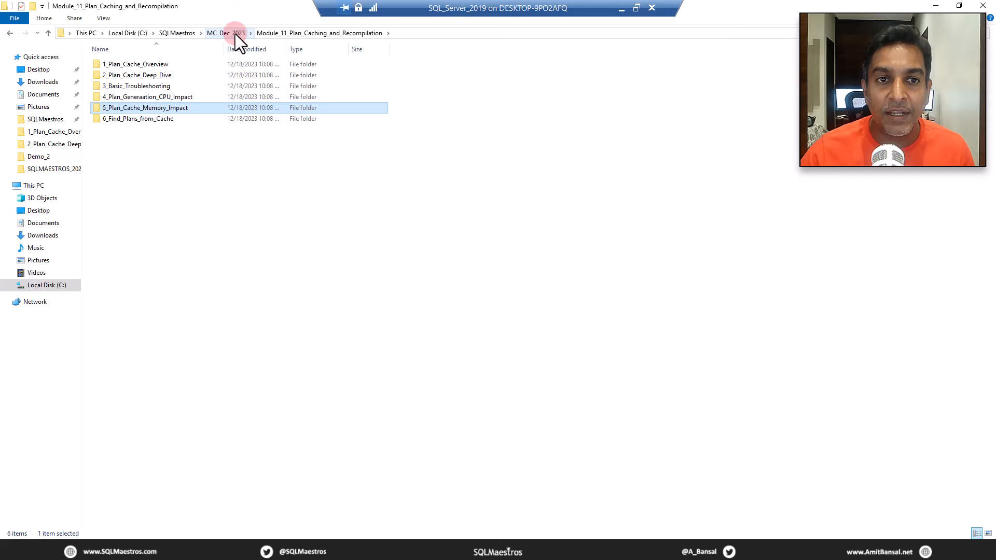
click(225, 33)
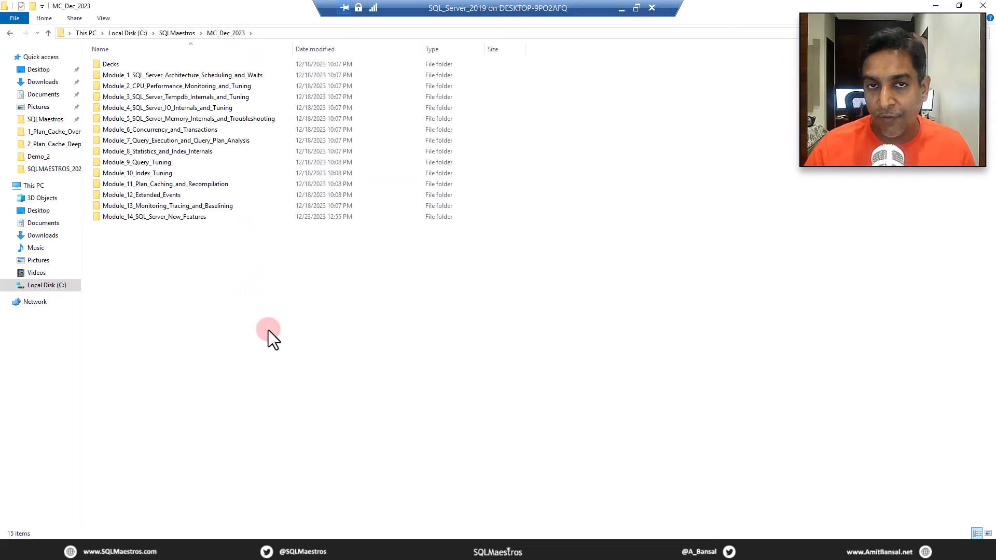